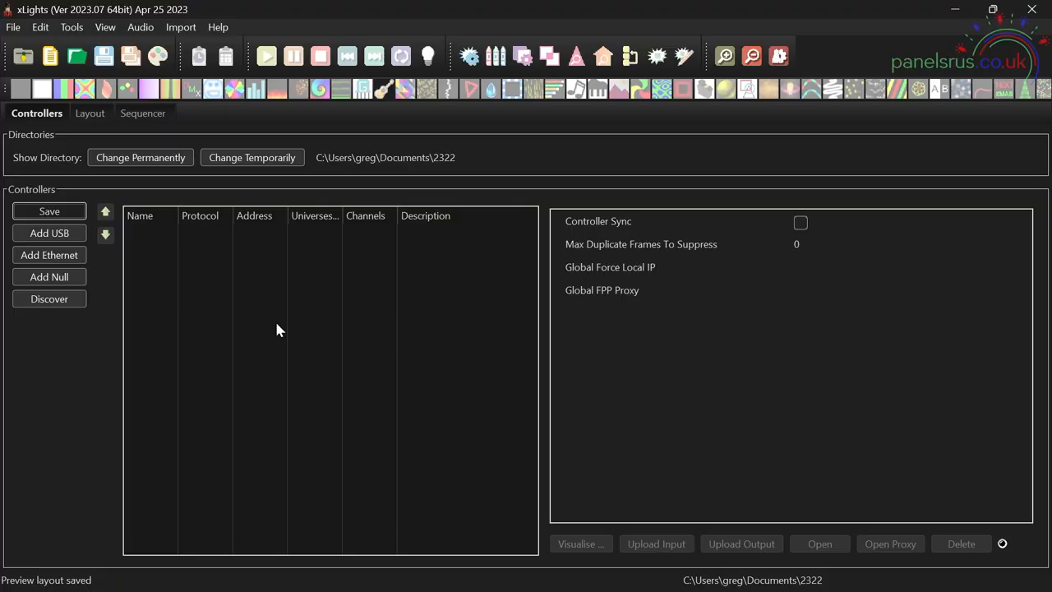
pyautogui.moveTo(95, 299)
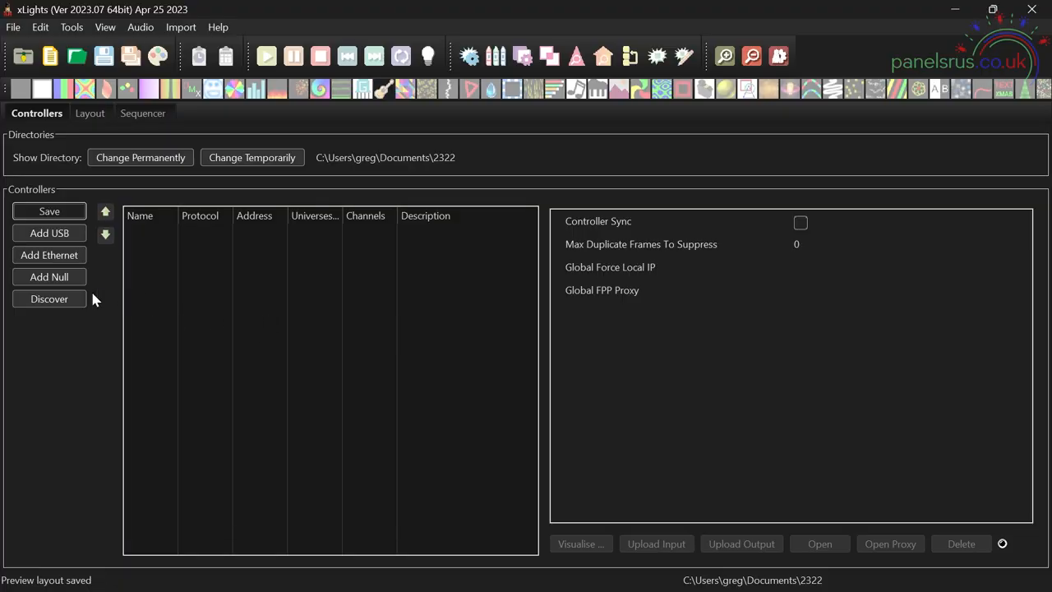
# Step: Discover controllers on the network and select the found WB48 (DDP, 192.168.4.27)
pyautogui.click(49, 299)
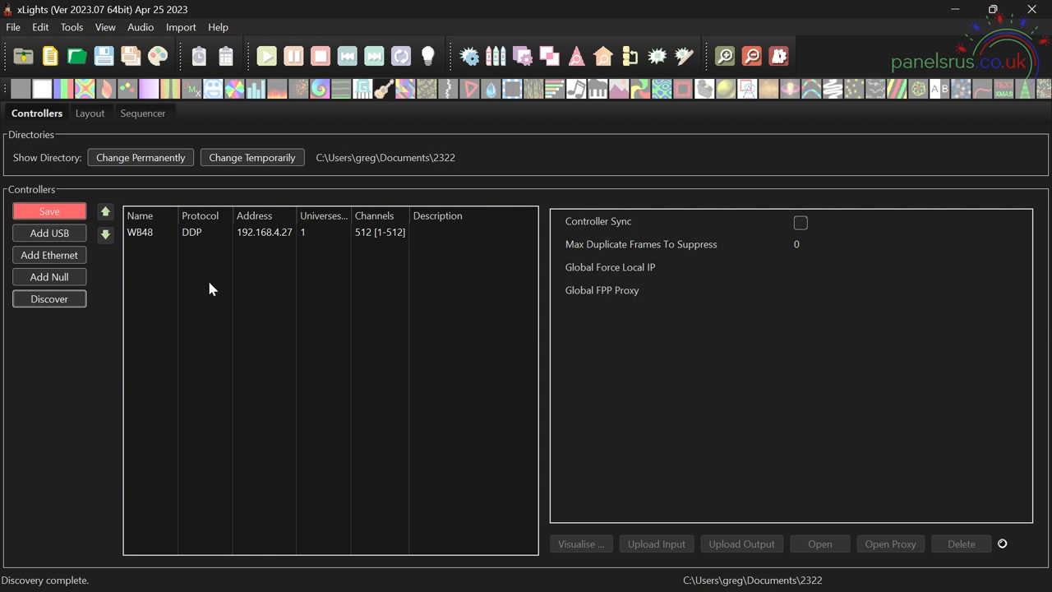
pyautogui.click(148, 232)
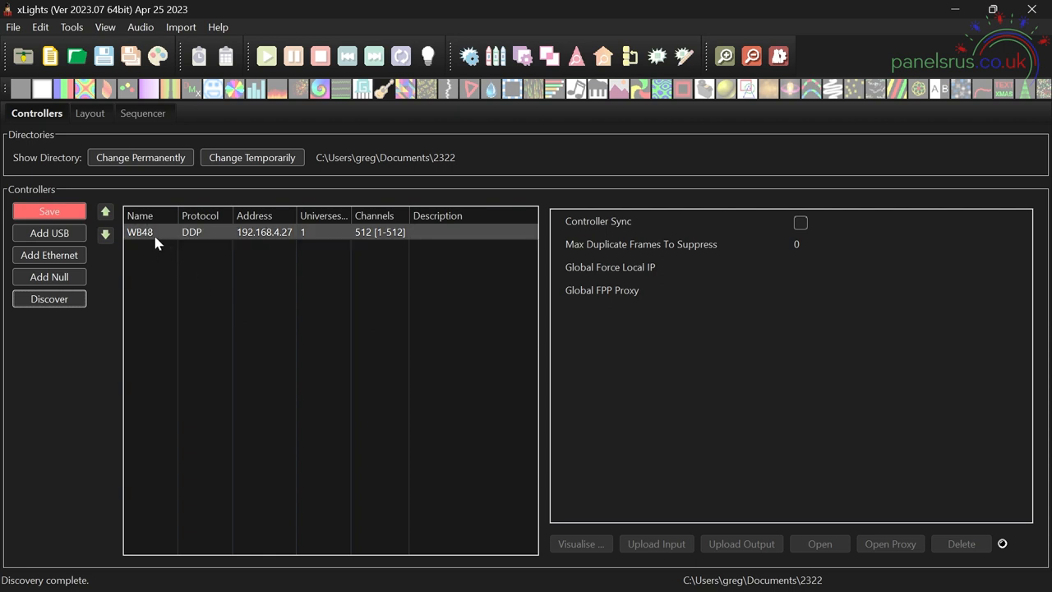
# Step: Review the WB48 properties, set vendor Wallys Lights model WB48, and save the controller
pyautogui.click(140, 231)
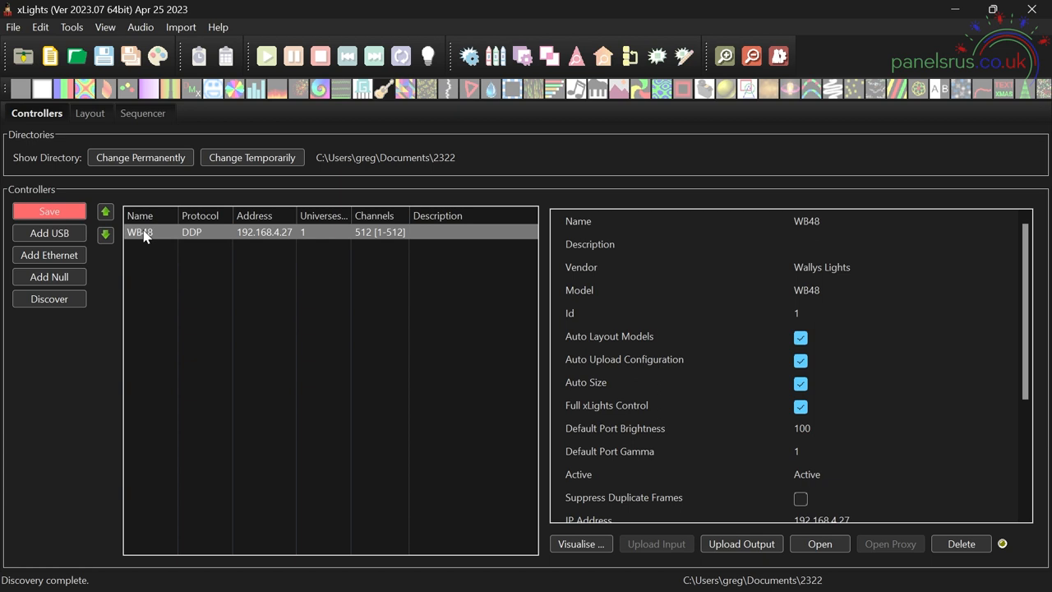
pyautogui.moveTo(151, 244)
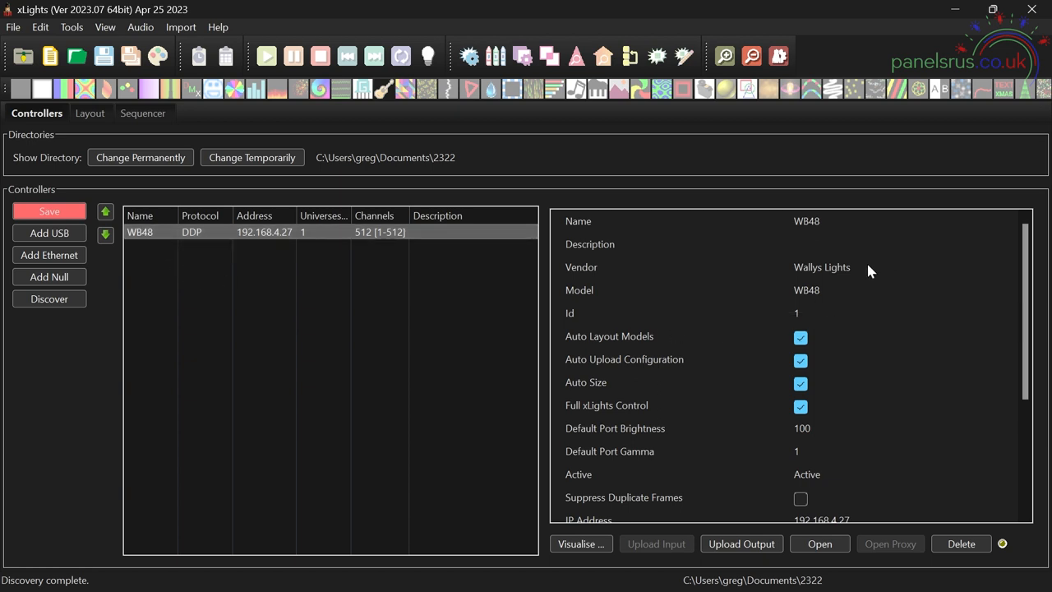
pyautogui.moveTo(874, 279)
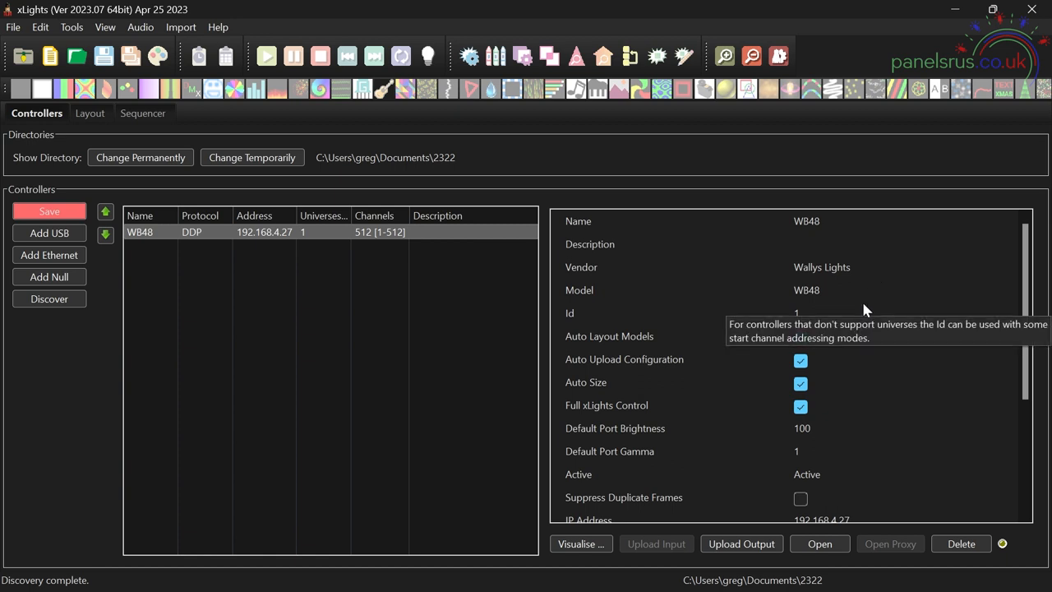
pyautogui.moveTo(853, 299)
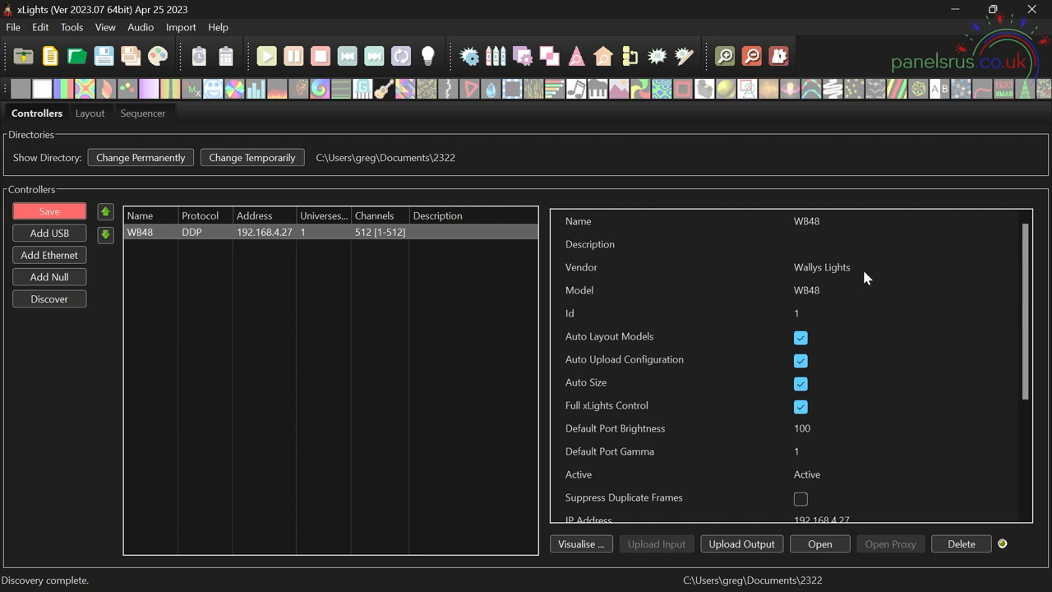
pyautogui.moveTo(847, 271)
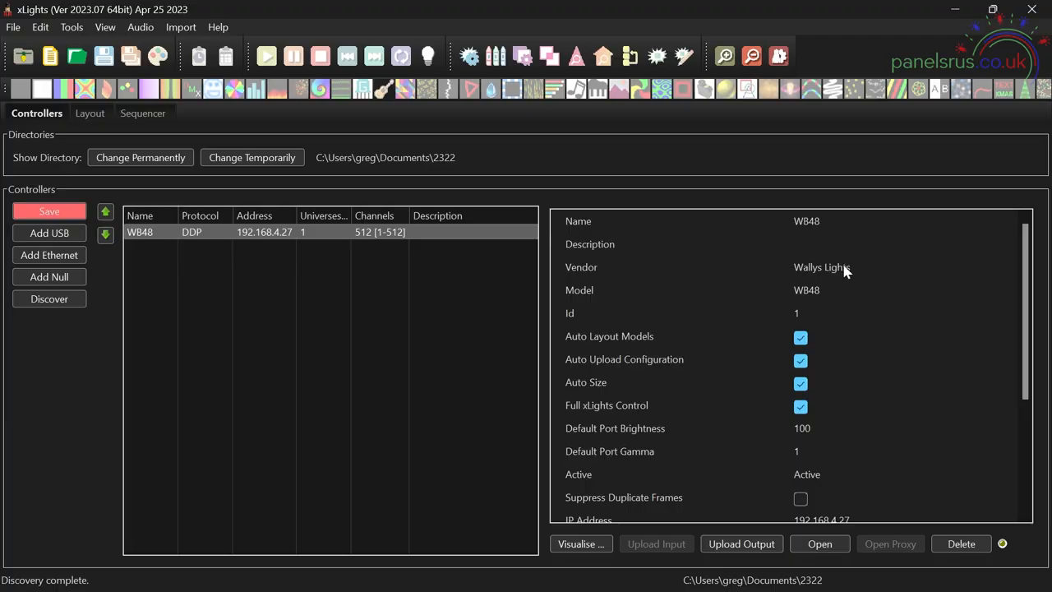
pyautogui.click(821, 266)
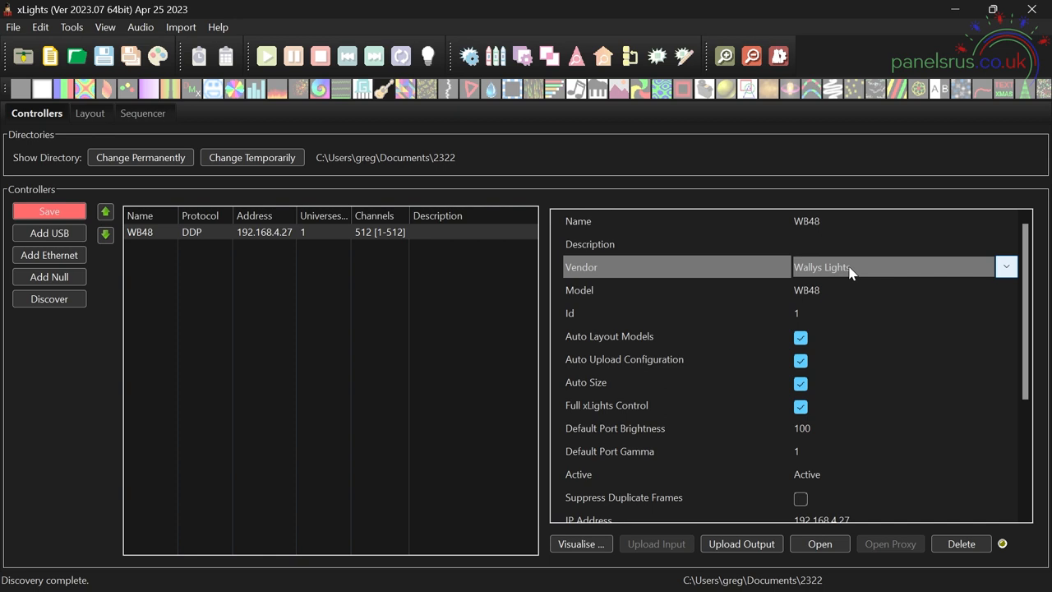
pyautogui.click(49, 211)
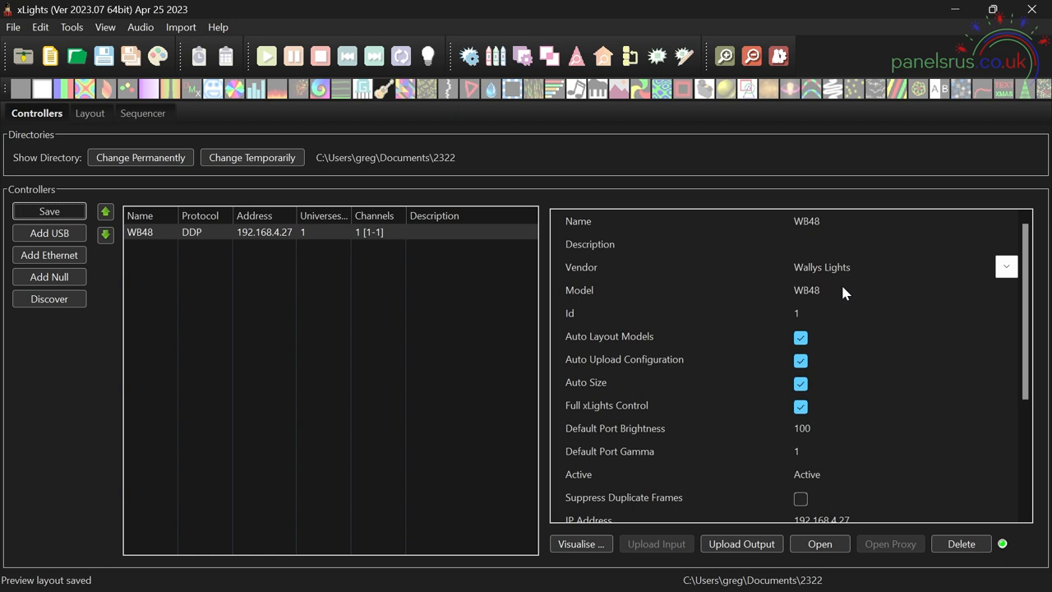
pyautogui.scroll(-3)
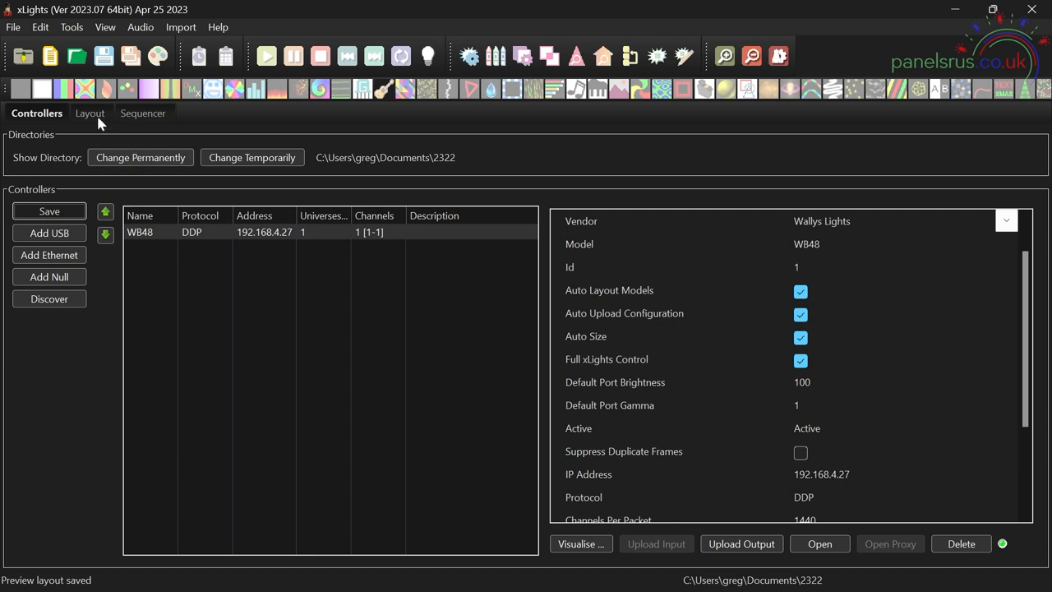
# Step: Draw two Single Line models on the layout with 10 nodes each and save the layout
pyautogui.click(90, 112)
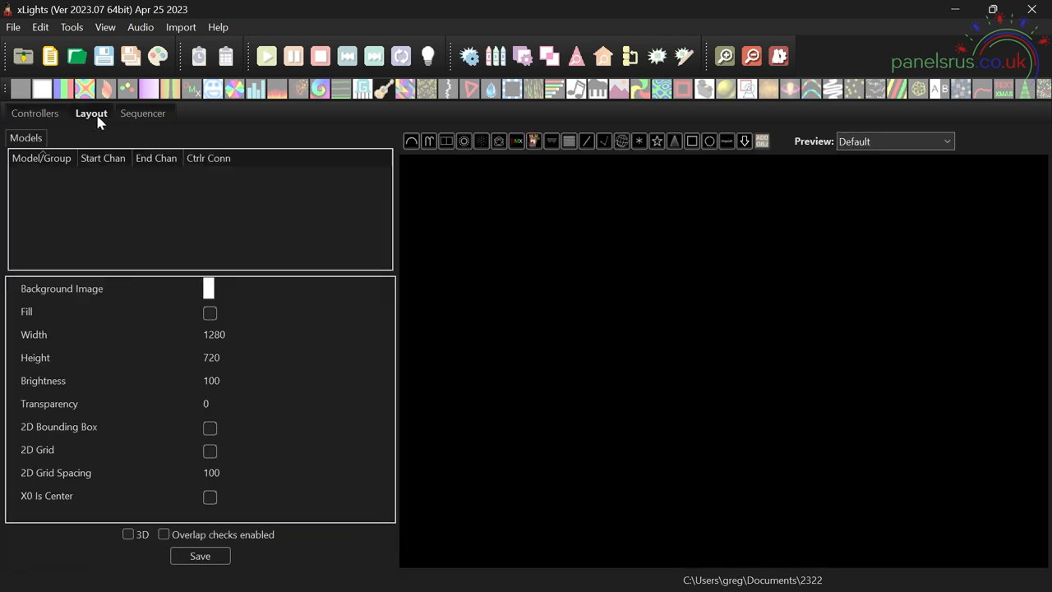
pyautogui.moveTo(589, 167)
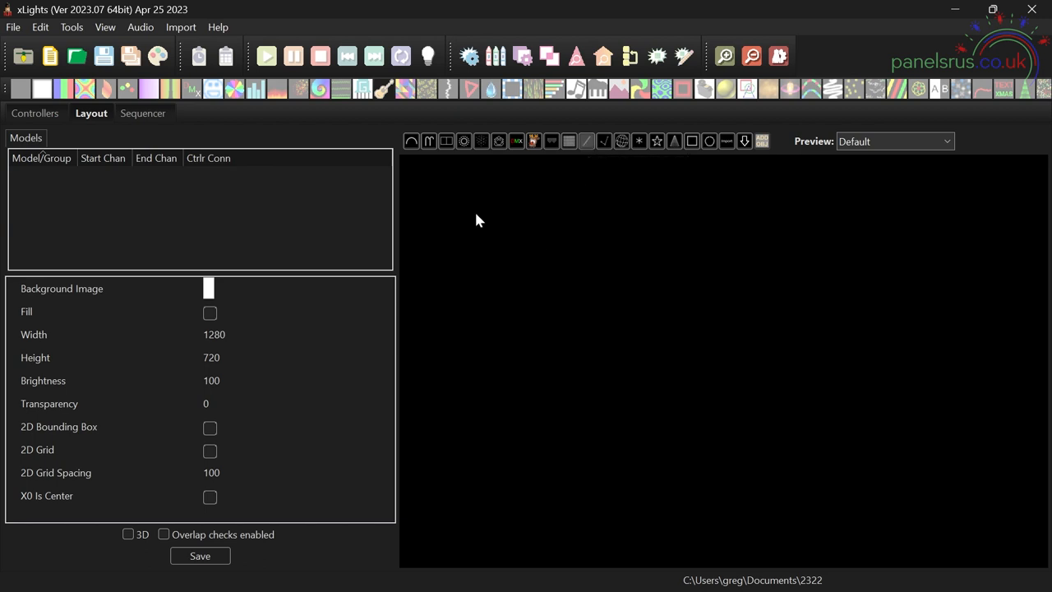
pyautogui.moveTo(475, 213); pyautogui.dragTo(582, 214)
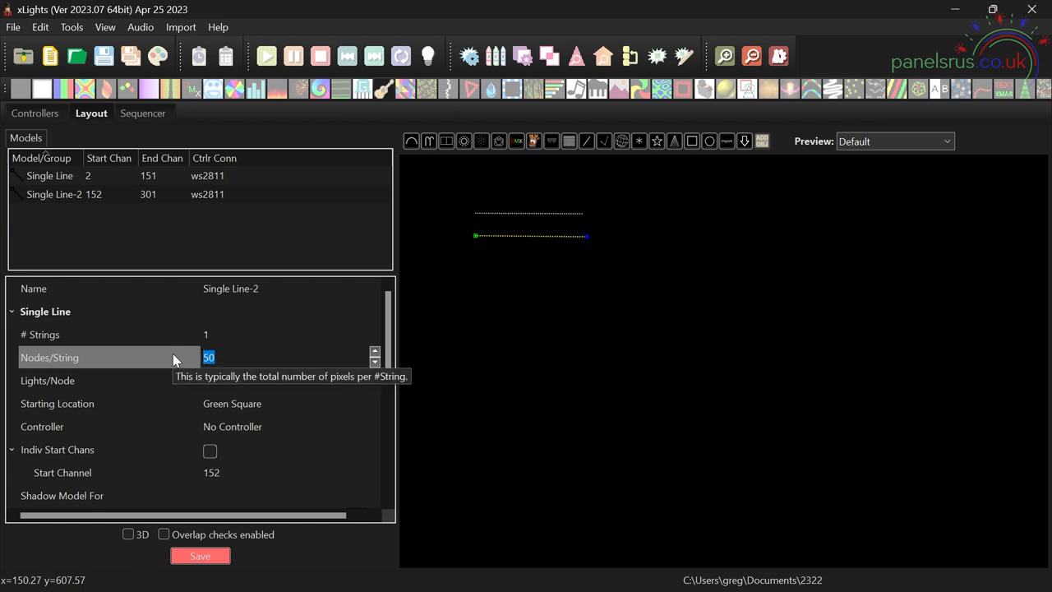
pyautogui.write('10')
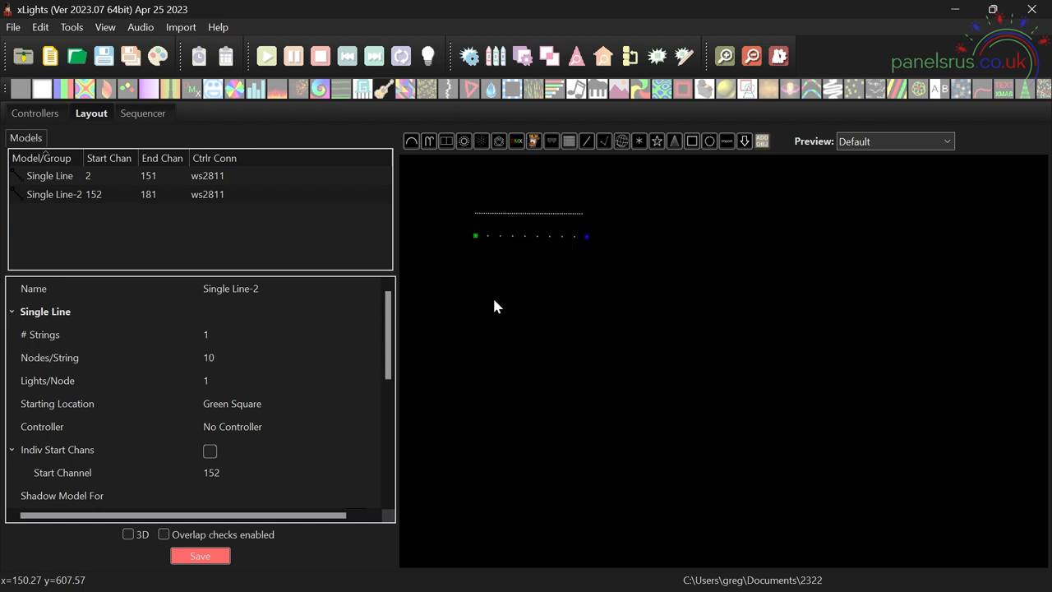
pyautogui.click(50, 174)
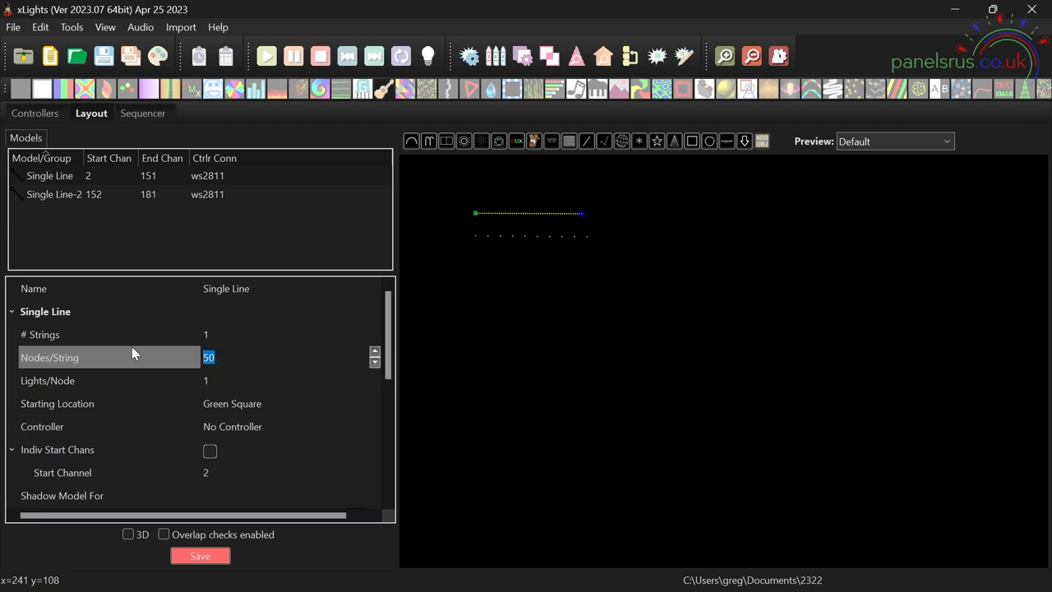
pyautogui.write('10')
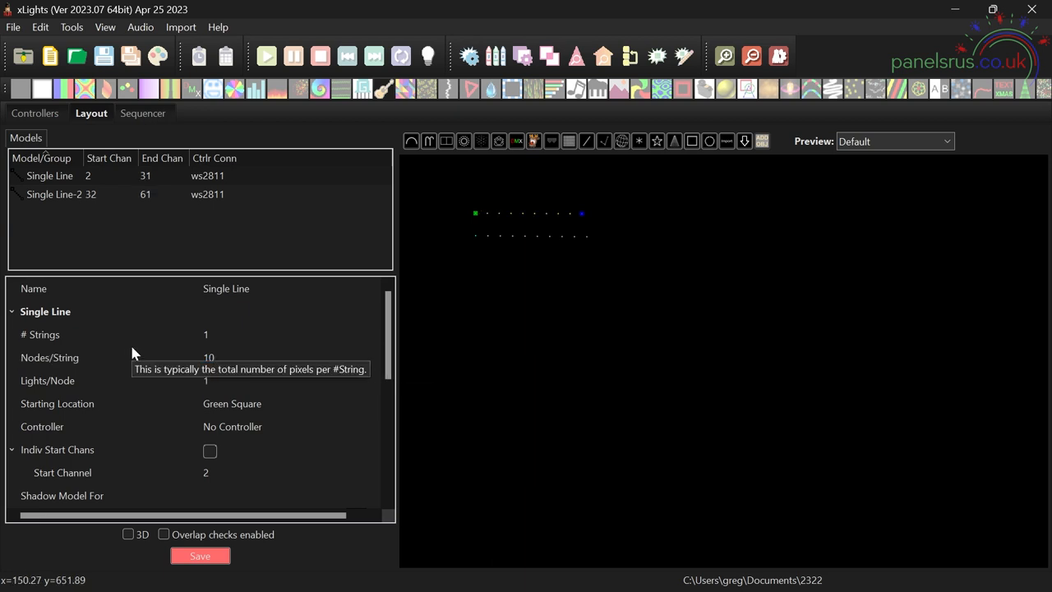
pyautogui.click(201, 555)
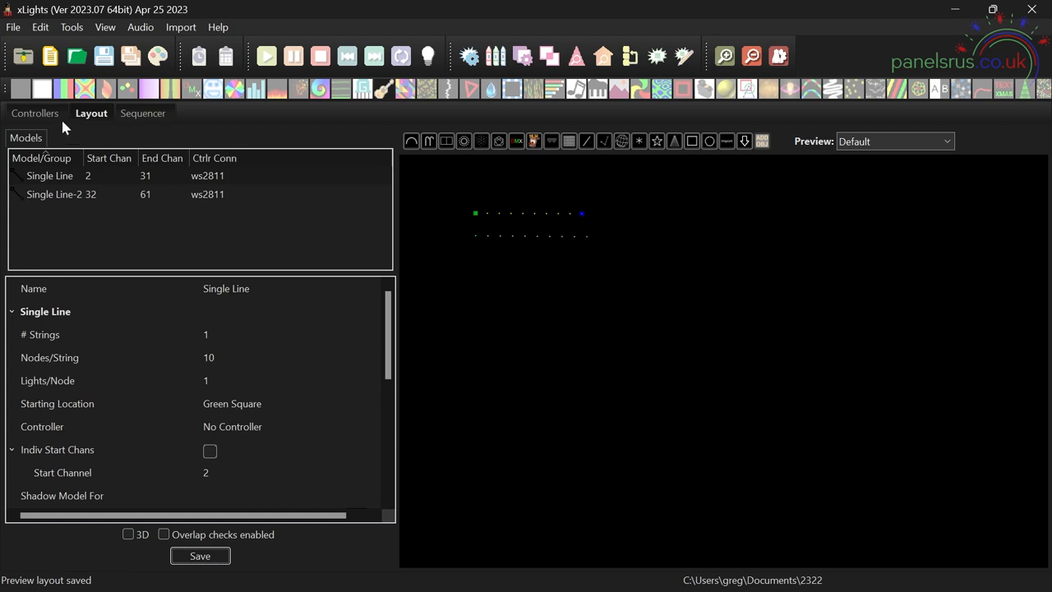
# Step: Return to Controllers and open the WB48 visualiser showing both Single Line models unassigned
pyautogui.click(36, 111)
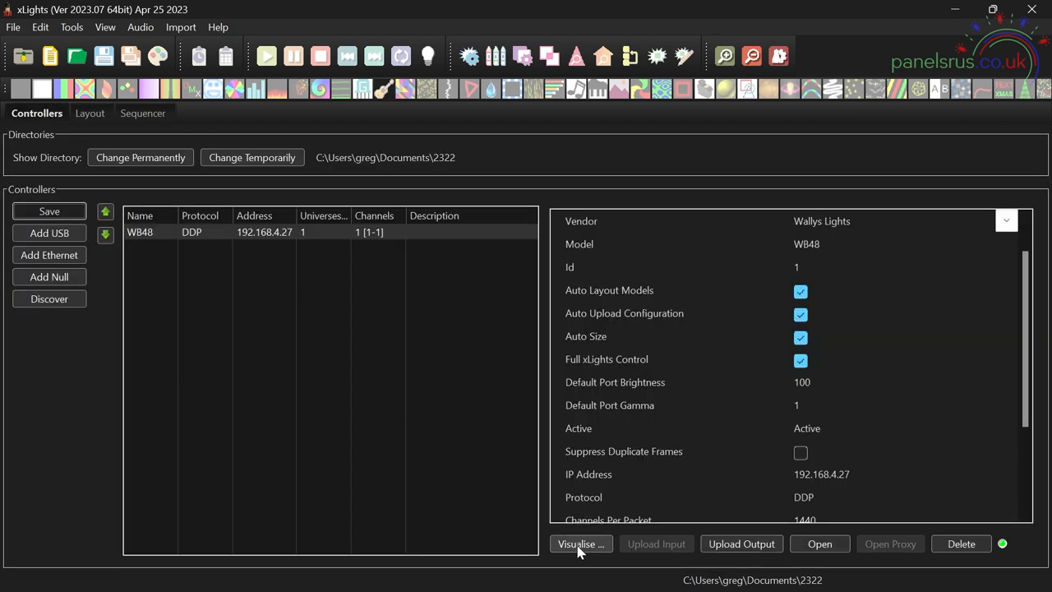
pyautogui.click(580, 543)
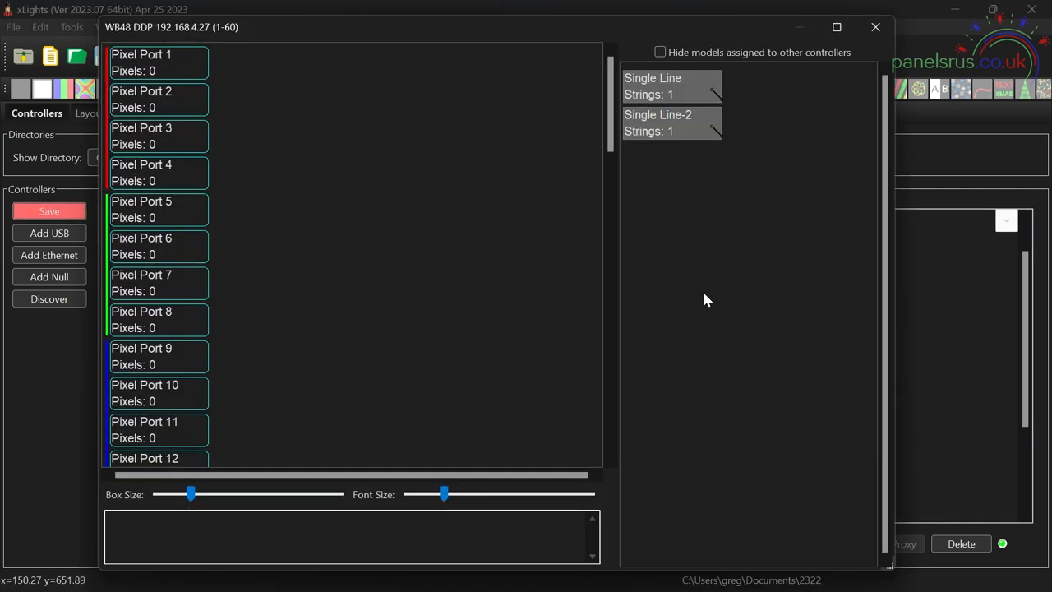
pyautogui.moveTo(694, 233)
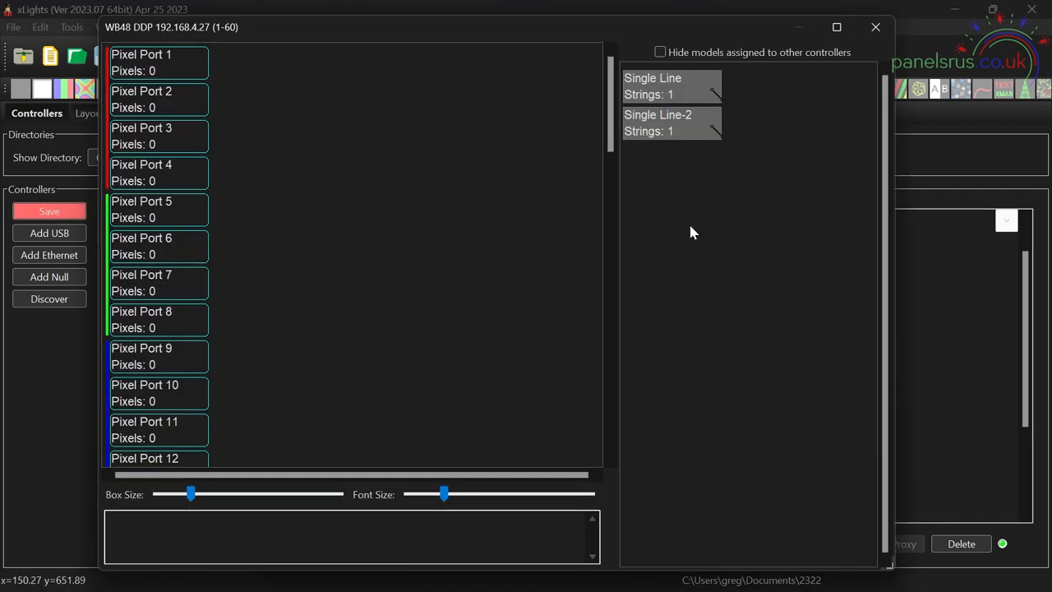
pyautogui.moveTo(673, 86)
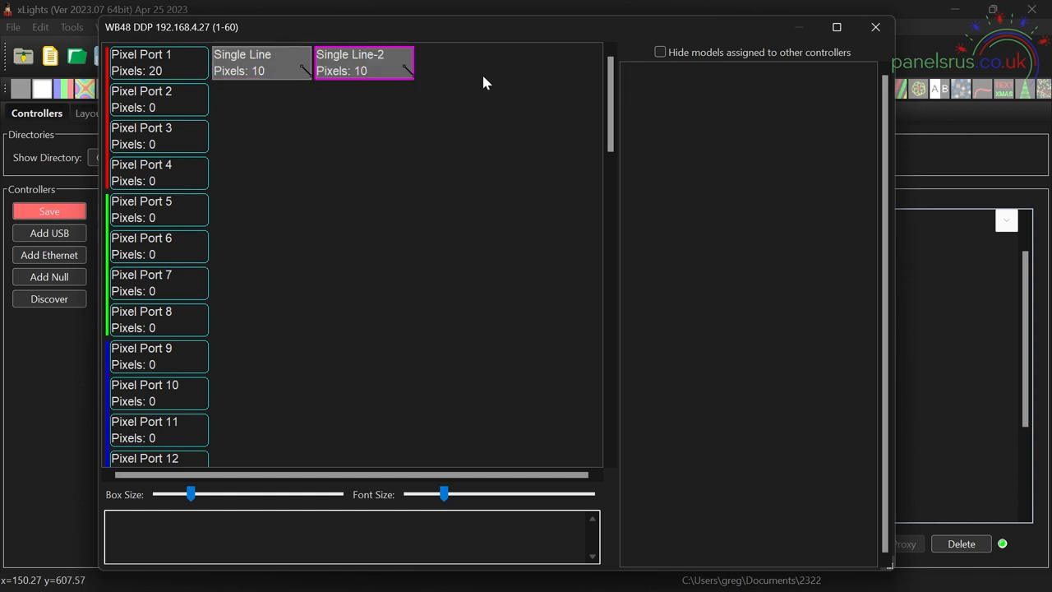
pyautogui.moveTo(481, 82)
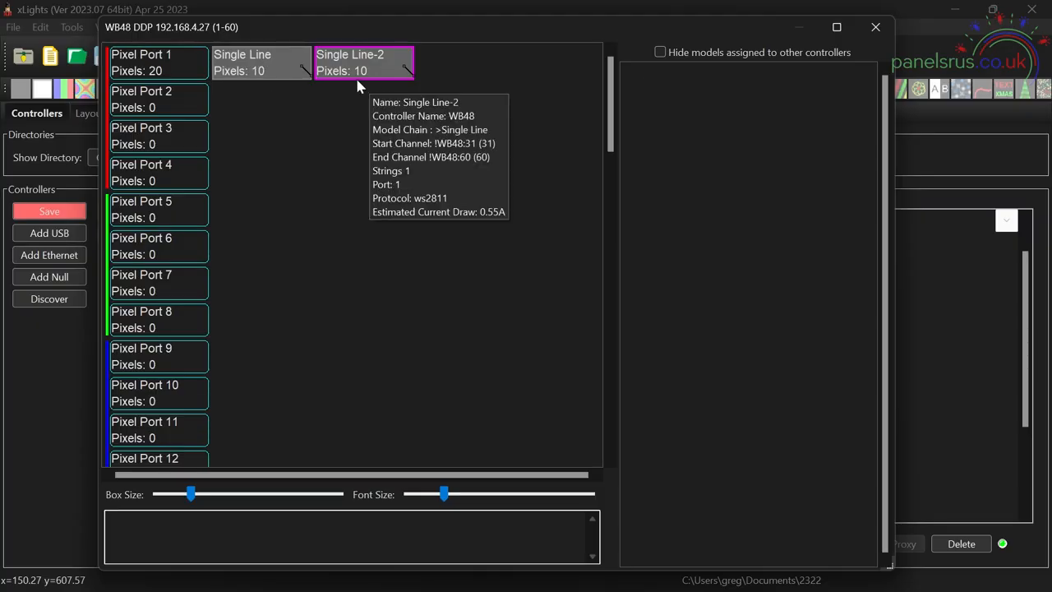
pyautogui.moveTo(263, 63)
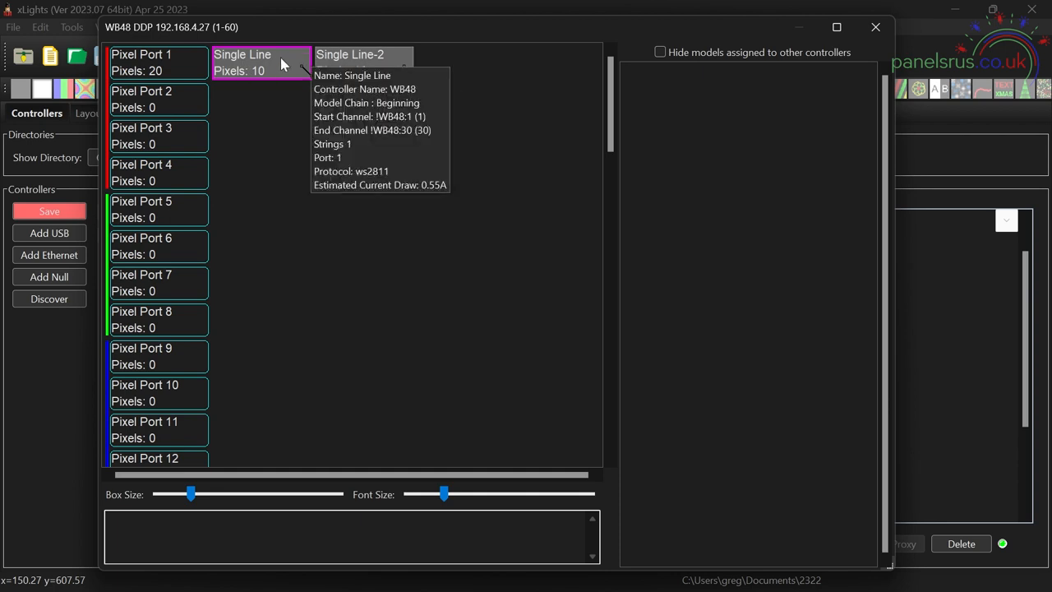
# Step: Put Single Line on a smart remote on Pixel Port 1 via its string options
pyautogui.rightClick(261, 62)
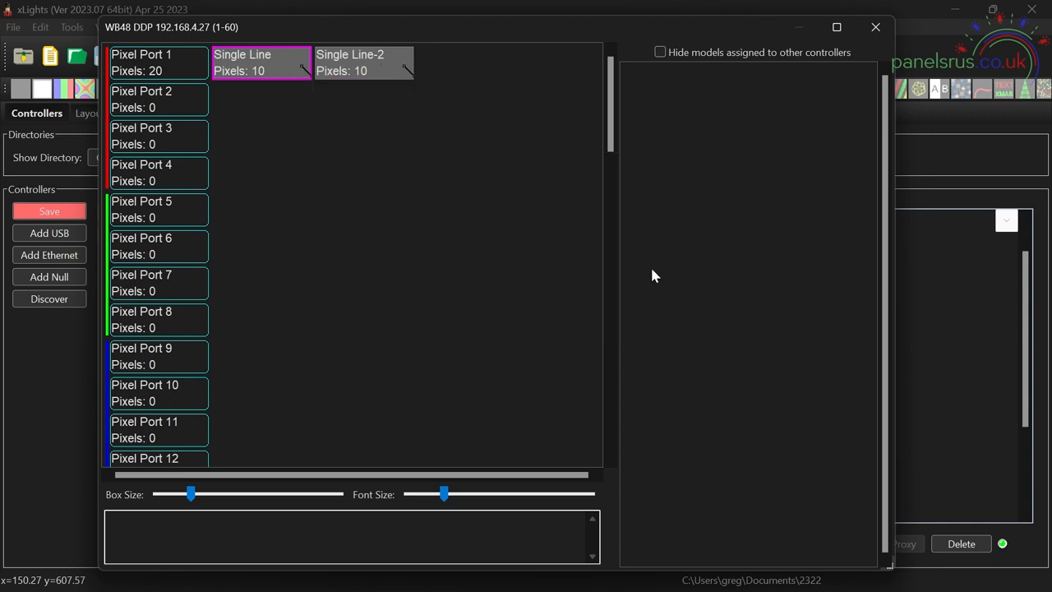
pyautogui.rightClick(363, 62)
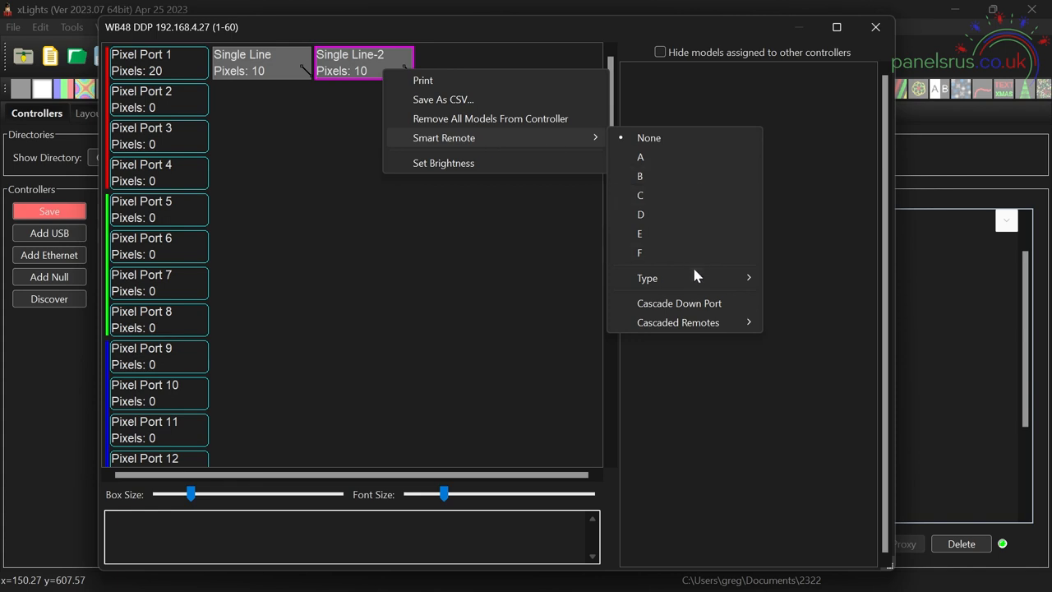
pyautogui.click(803, 302)
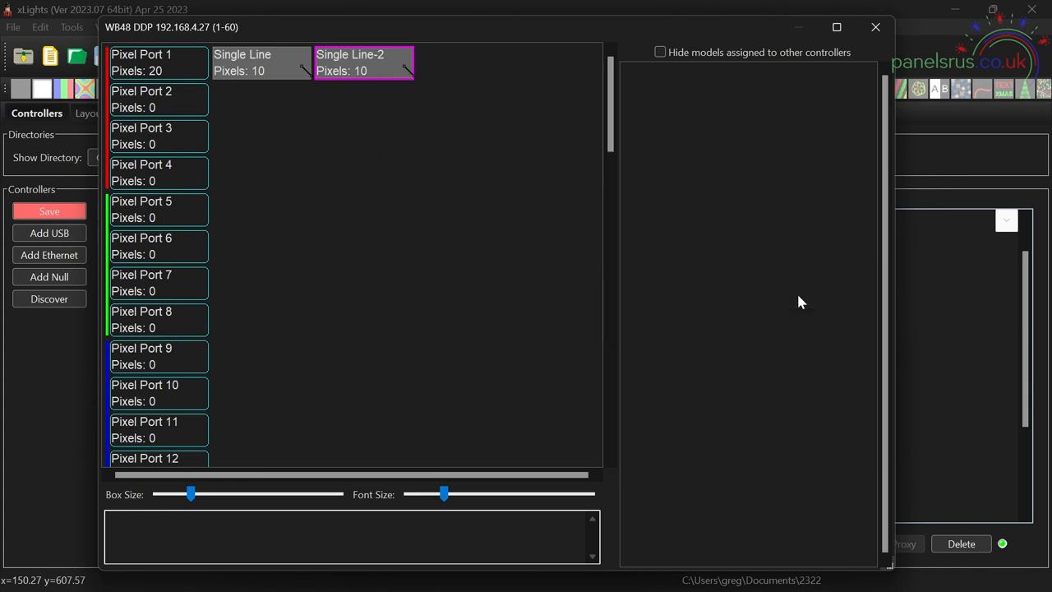
pyautogui.rightClick(262, 62)
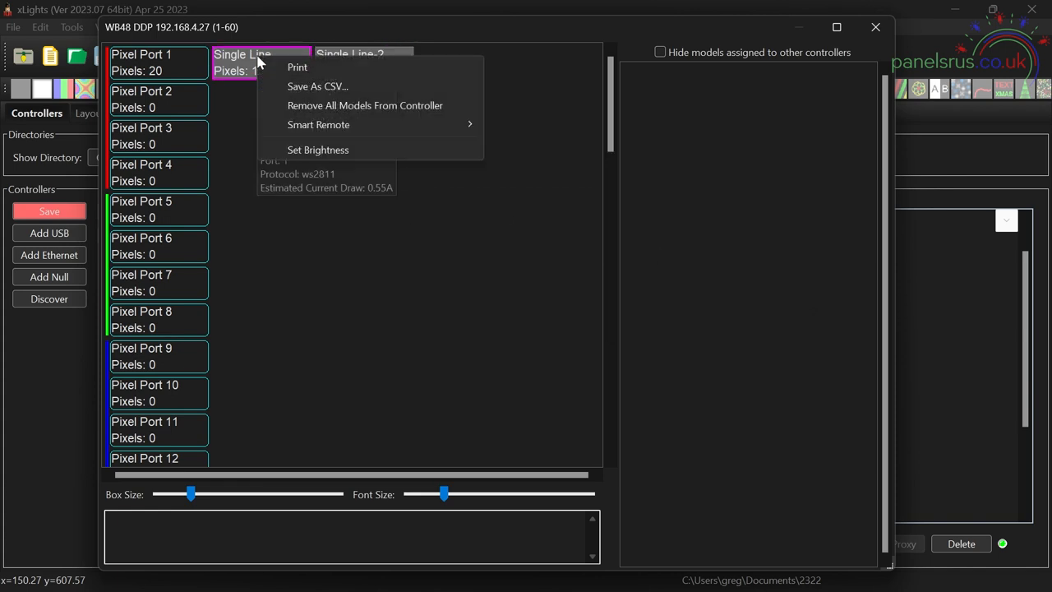
pyautogui.click(318, 125)
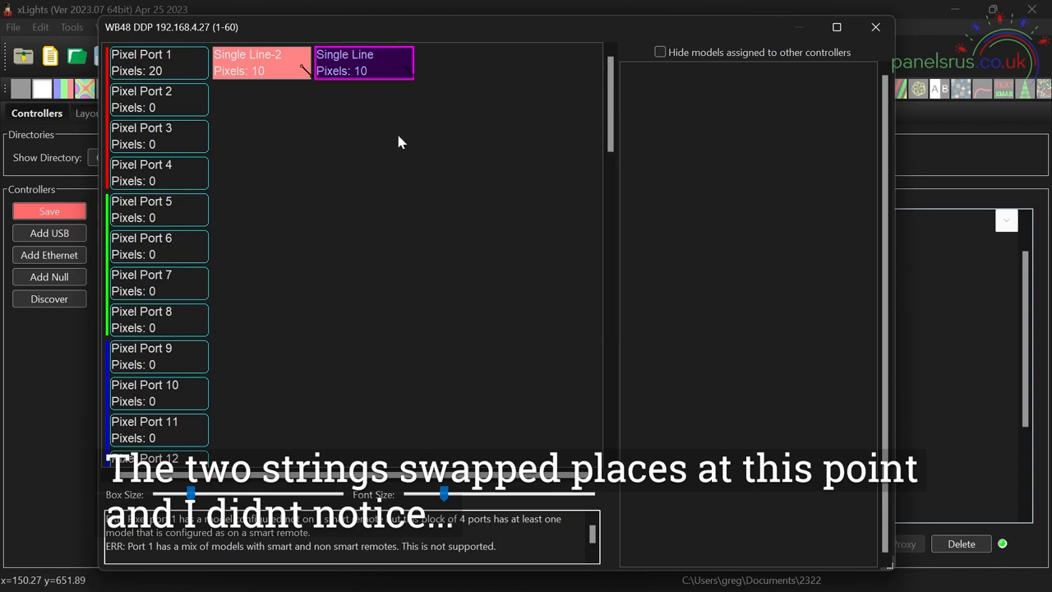
pyautogui.moveTo(404, 199)
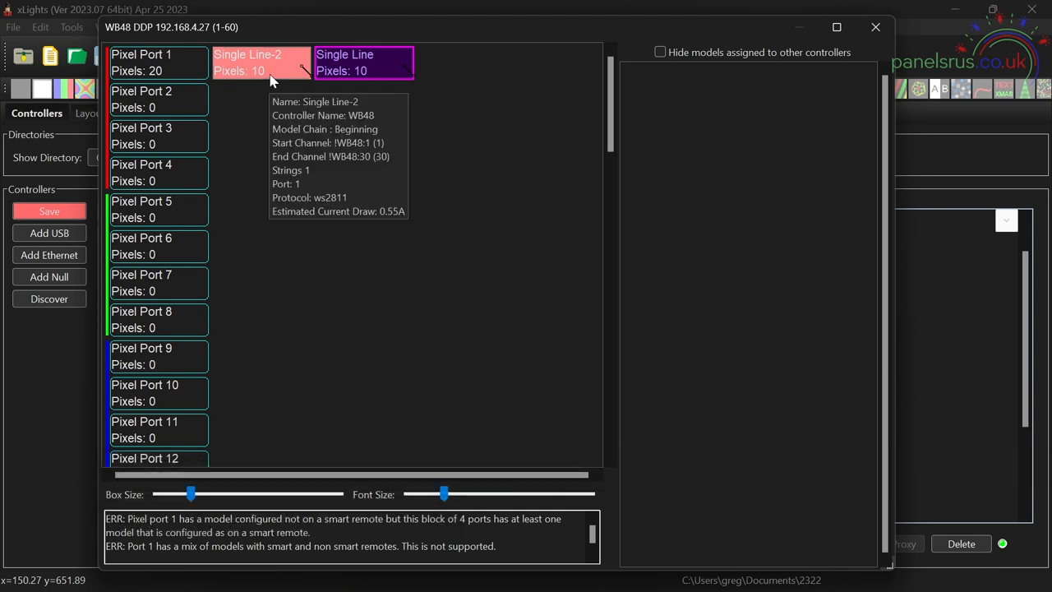
# Step: Confirm Single Line-2 on remote A and Single Line on remote B, then close the port layout
pyautogui.rightClick(276, 74)
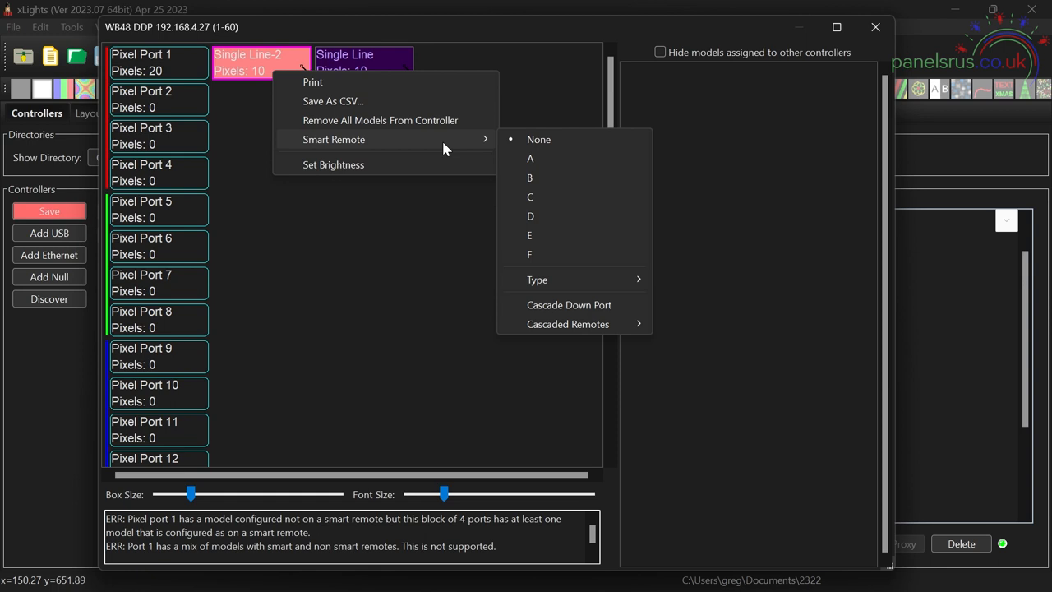
pyautogui.moveTo(536, 279)
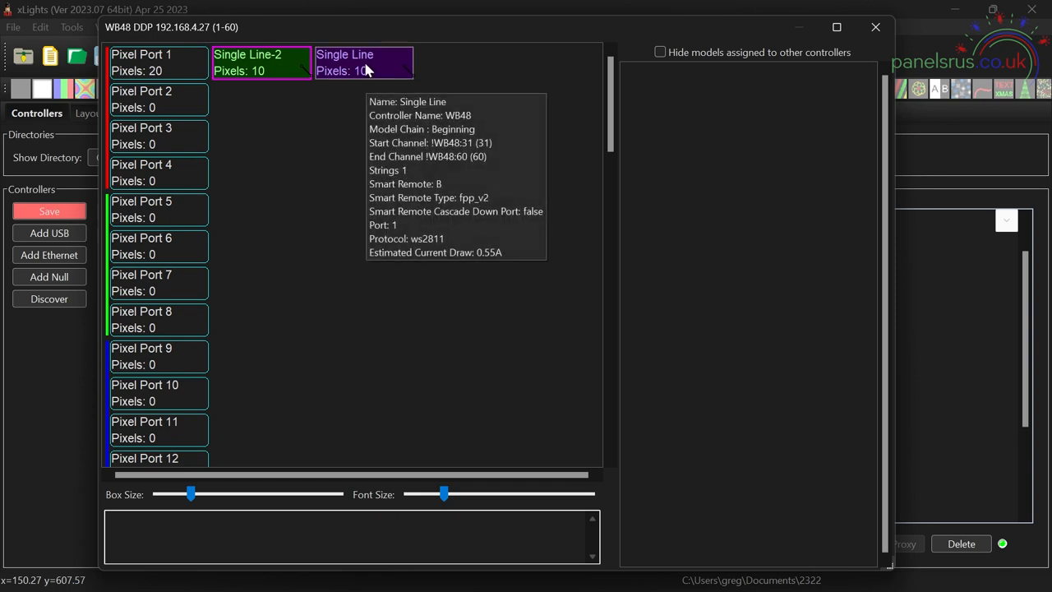
pyautogui.rightClick(362, 63)
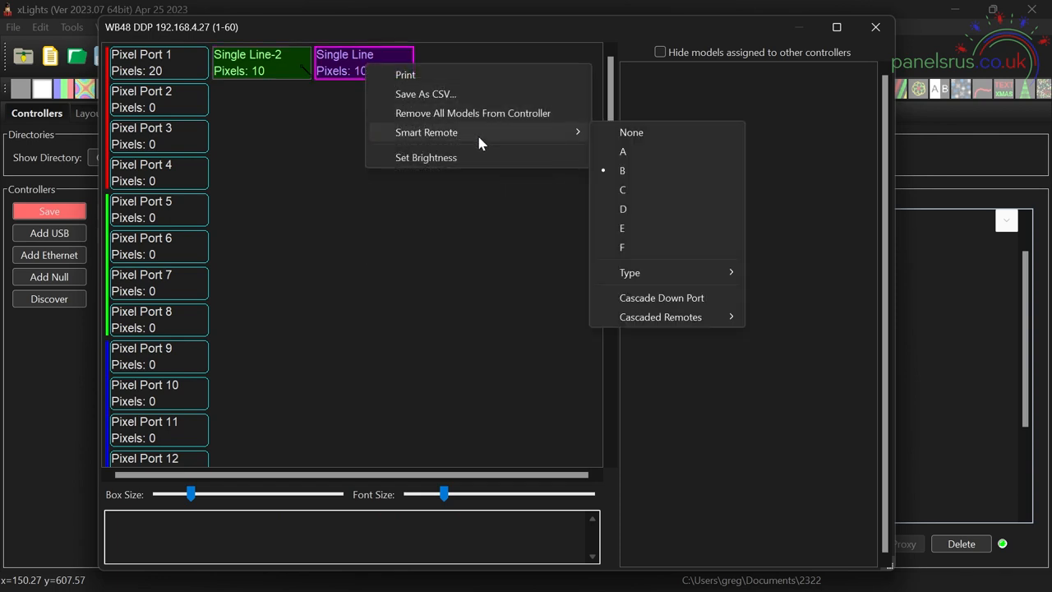
pyautogui.moveTo(704, 294)
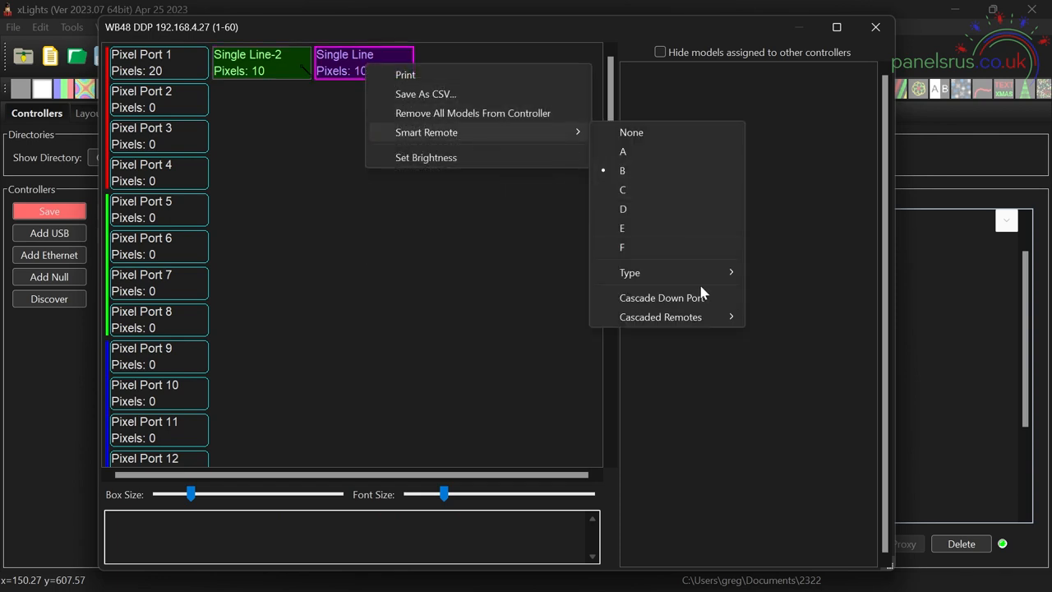
pyautogui.click(391, 250)
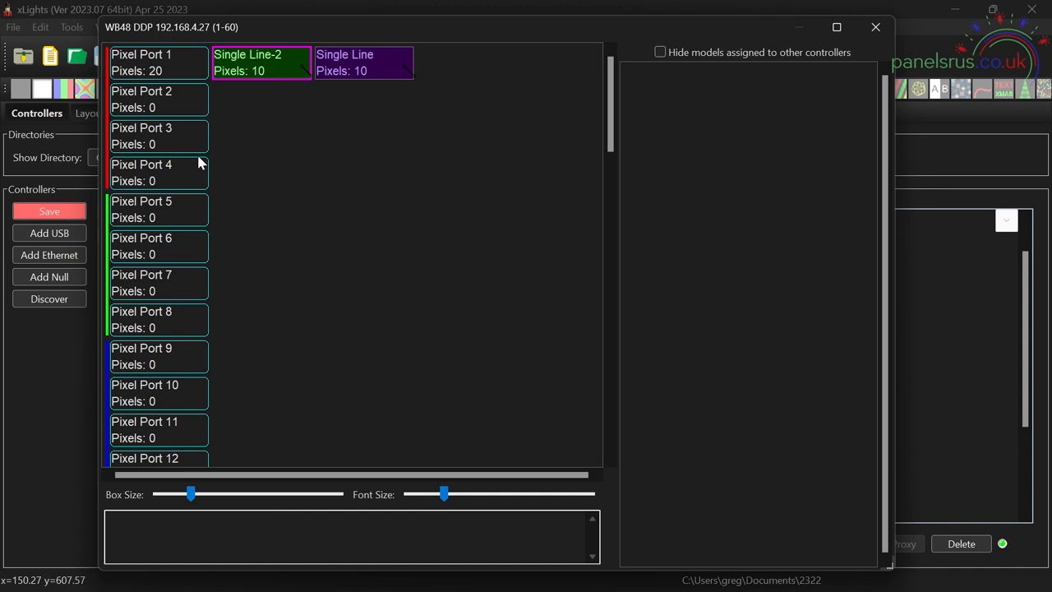
pyautogui.moveTo(259, 62)
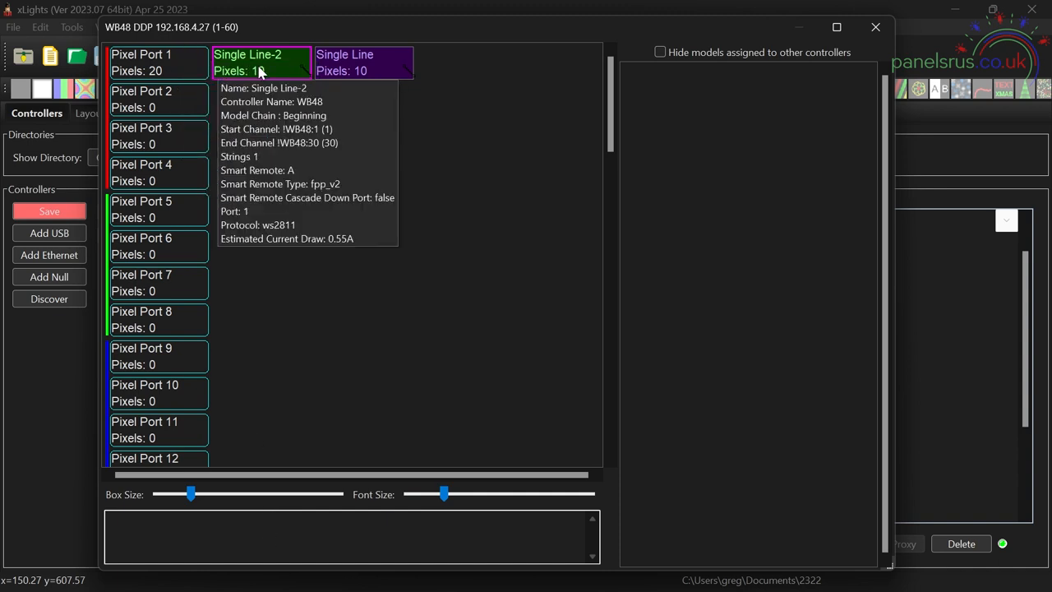
pyautogui.moveTo(335, 240)
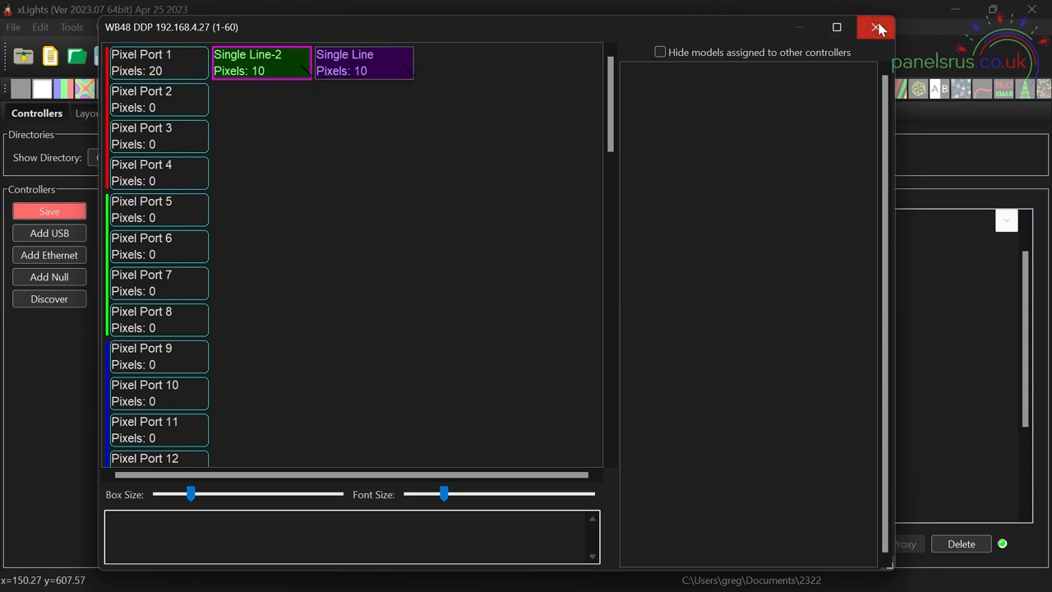
pyautogui.click(876, 26)
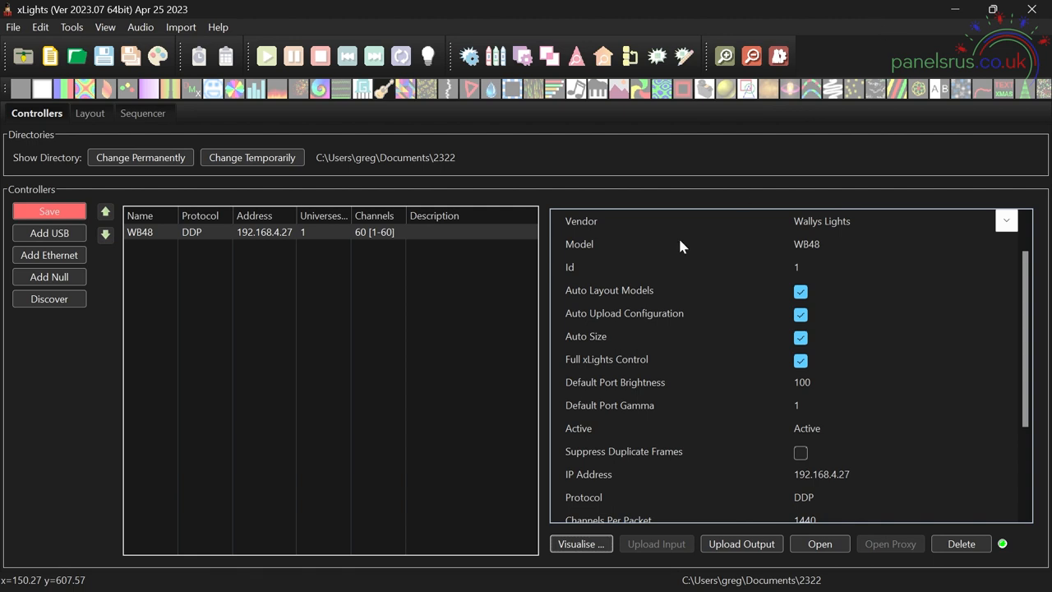
# Step: Save the controller setup and upload the output configuration to the WB48
pyautogui.click(49, 211)
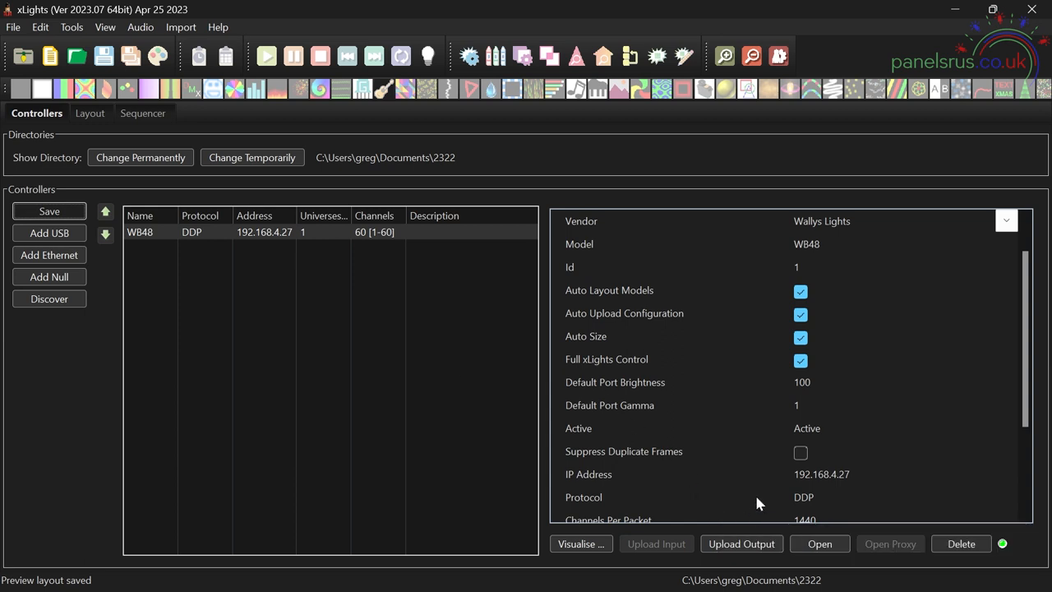
pyautogui.moveTo(740, 542)
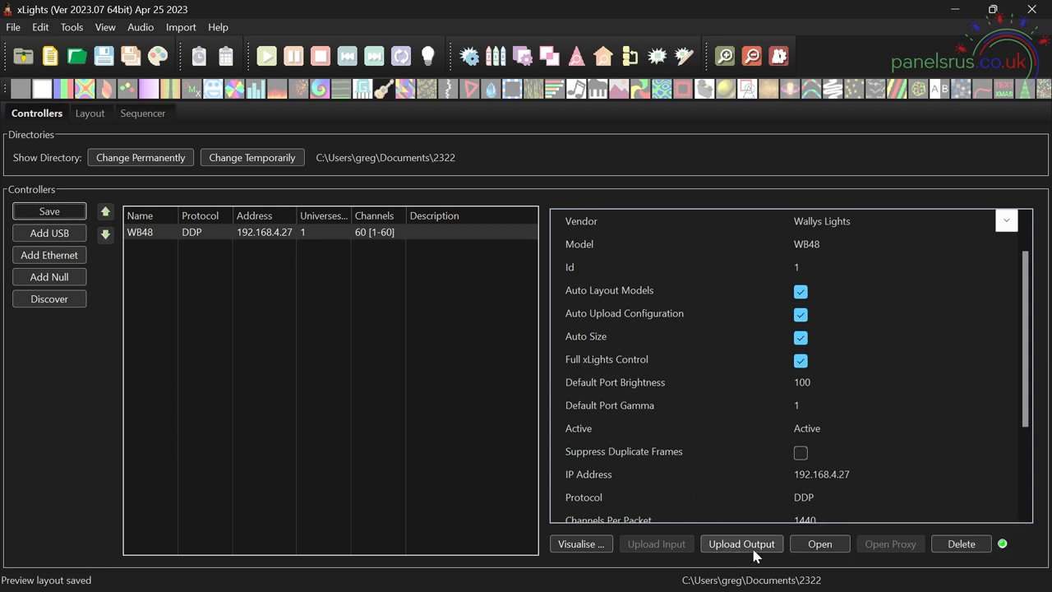
pyautogui.click(740, 542)
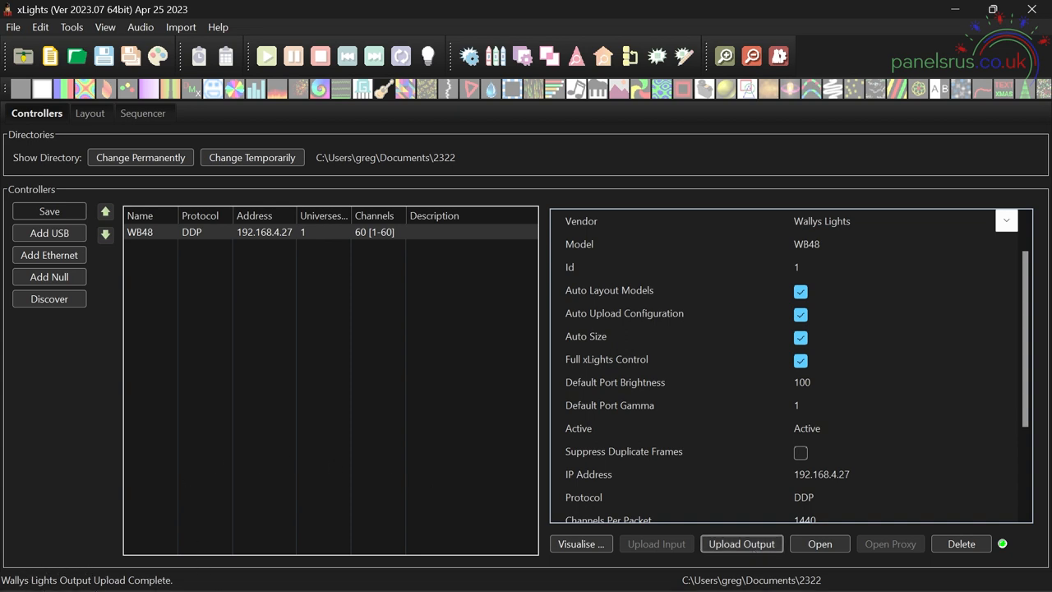
pyautogui.moveTo(204, 509)
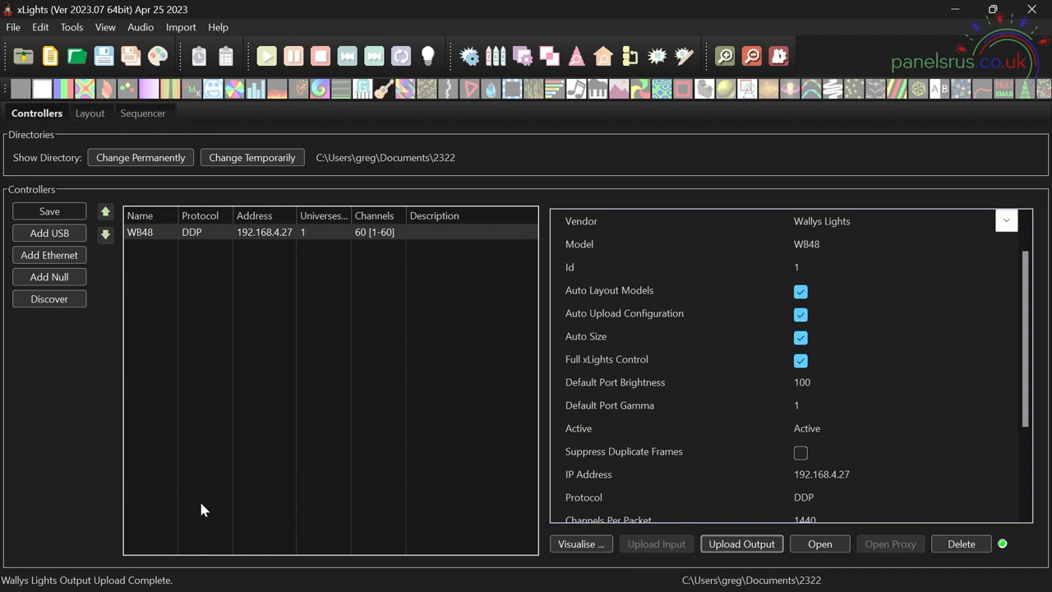
pyautogui.moveTo(712, 548)
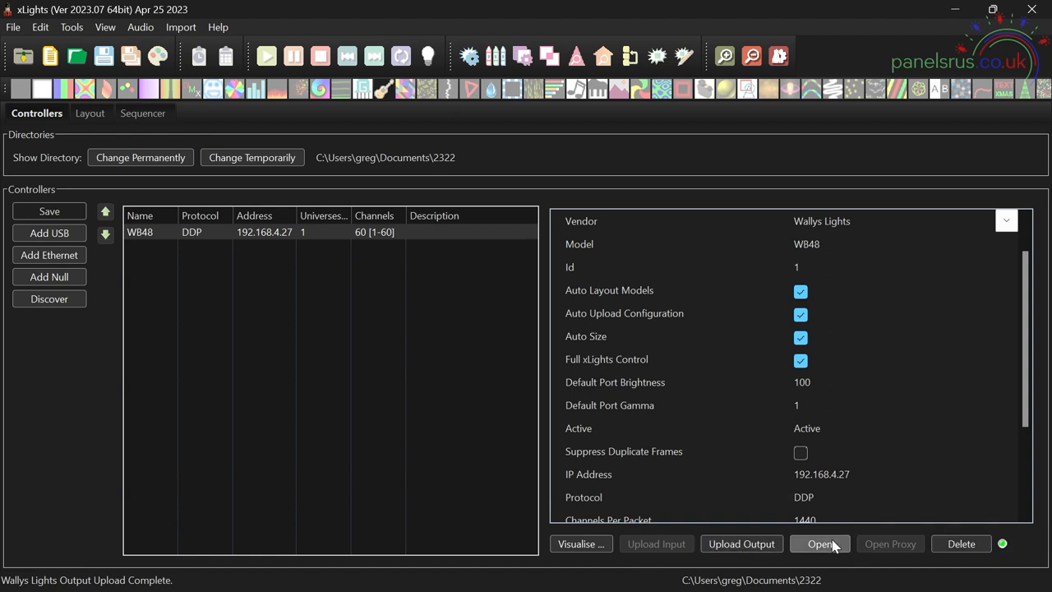
# Step: Check FPP's Channel Outputs: Single Line-2 on 1A and Single Line on 1B, 10 pixels each, then return to xLights
pyautogui.click(819, 542)
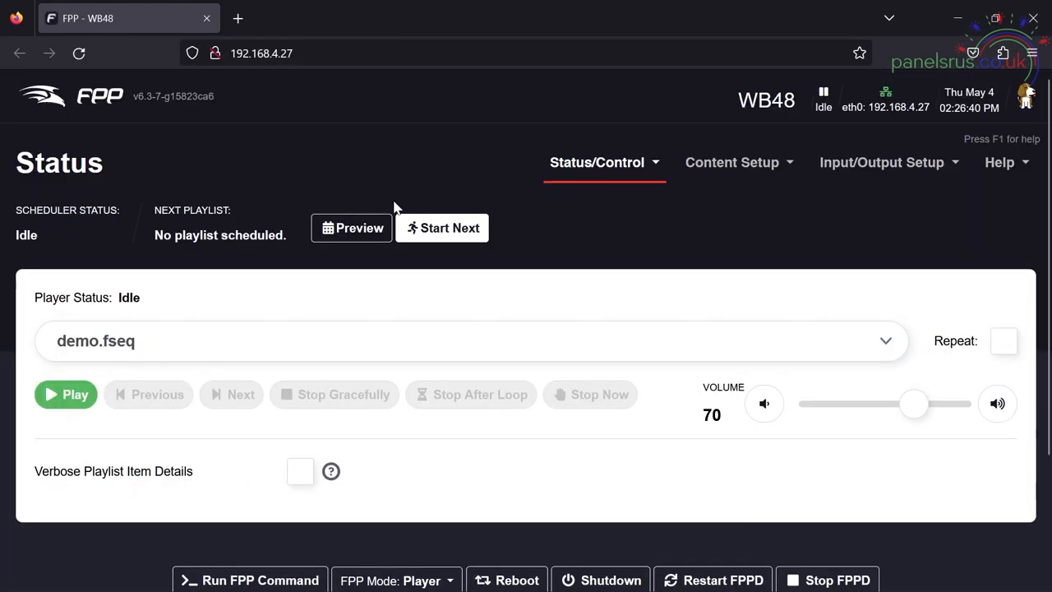
pyautogui.moveTo(296, 131)
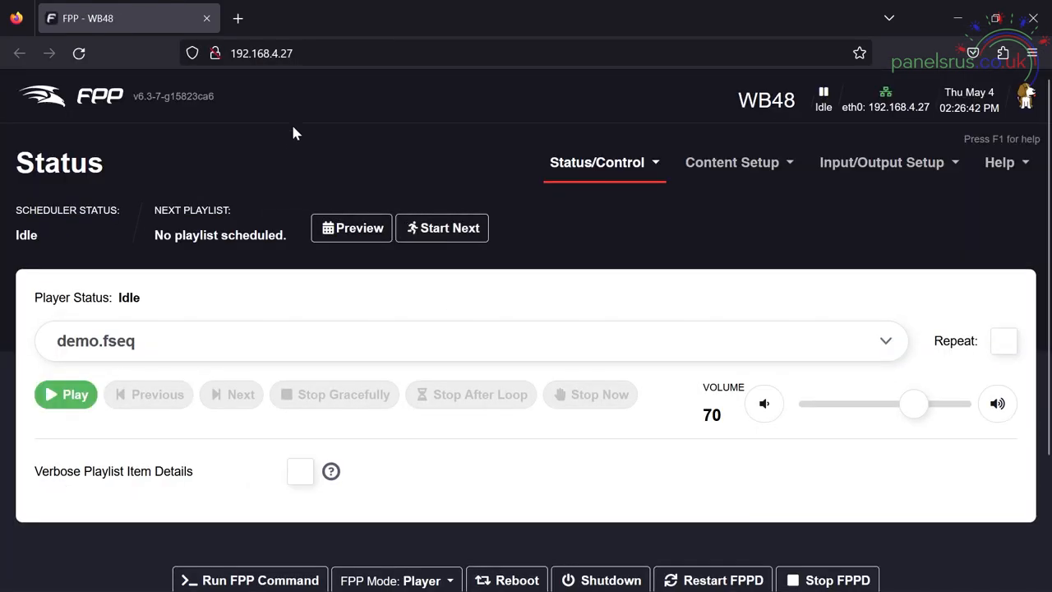
pyautogui.click(881, 163)
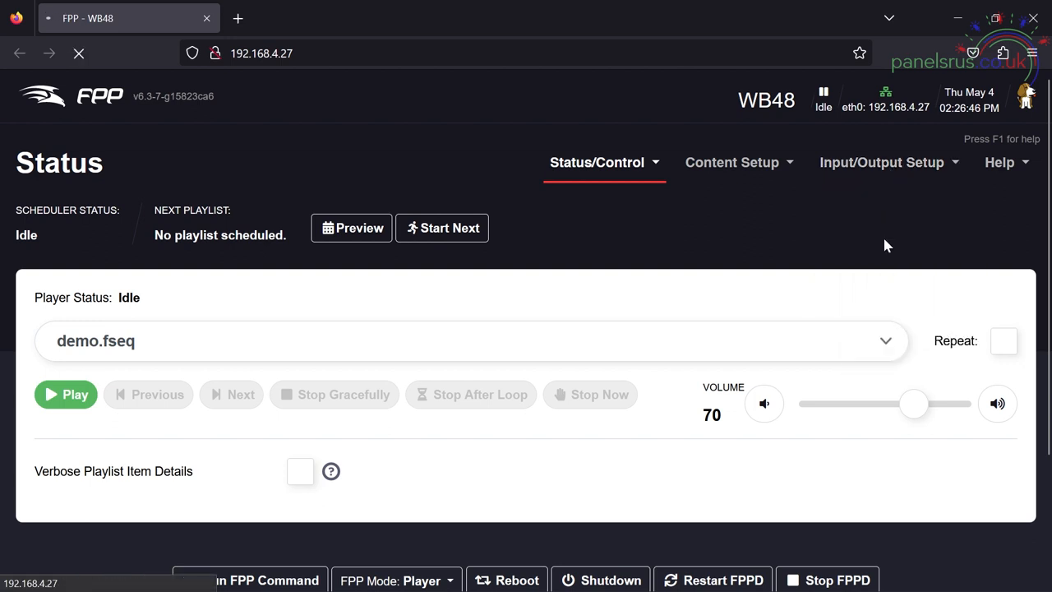
pyautogui.click(881, 163)
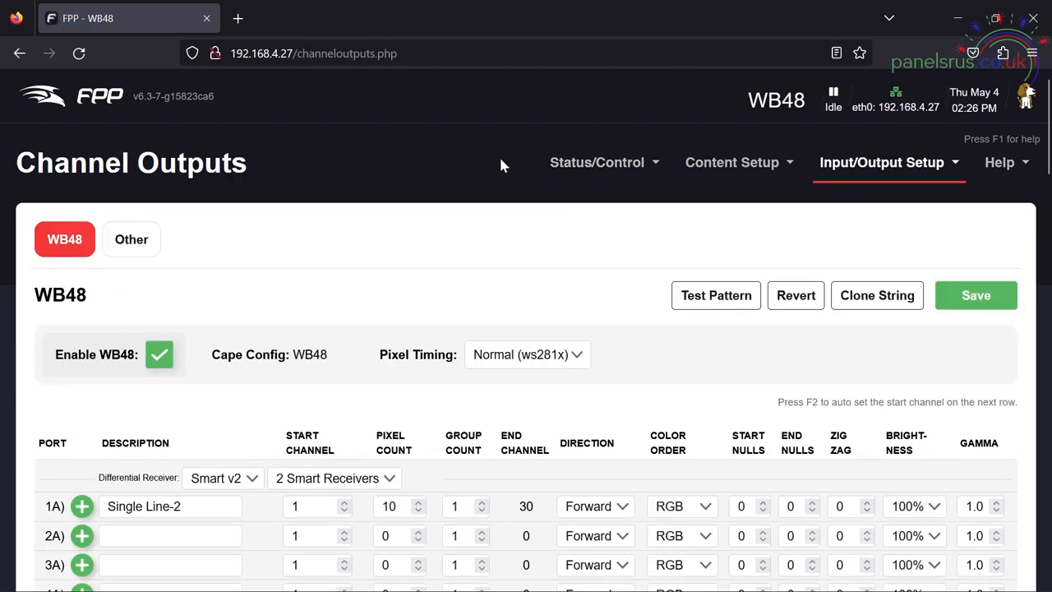
pyautogui.scroll(-3)
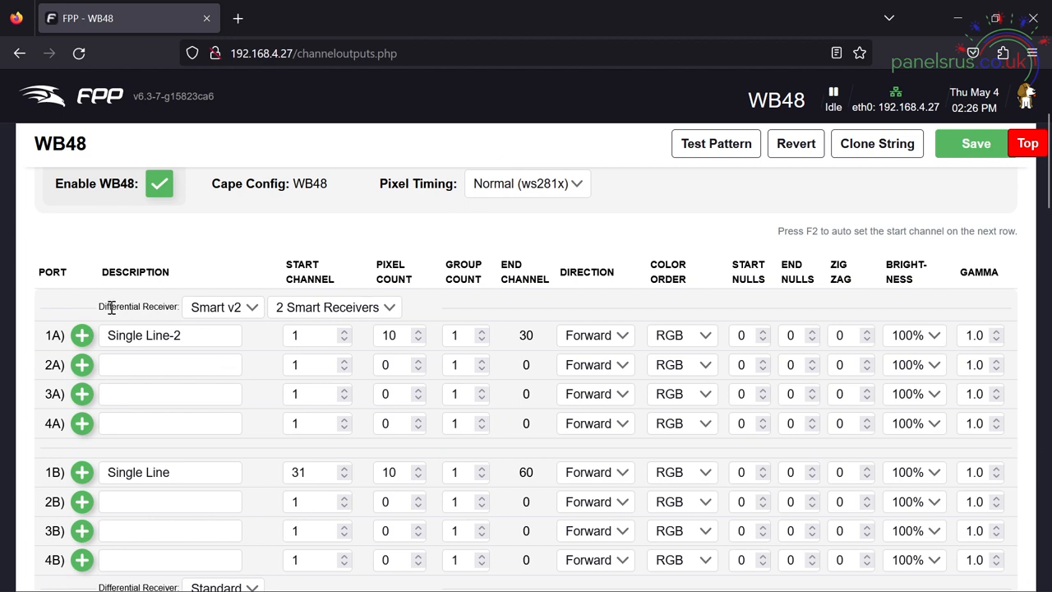
pyautogui.moveTo(120, 319)
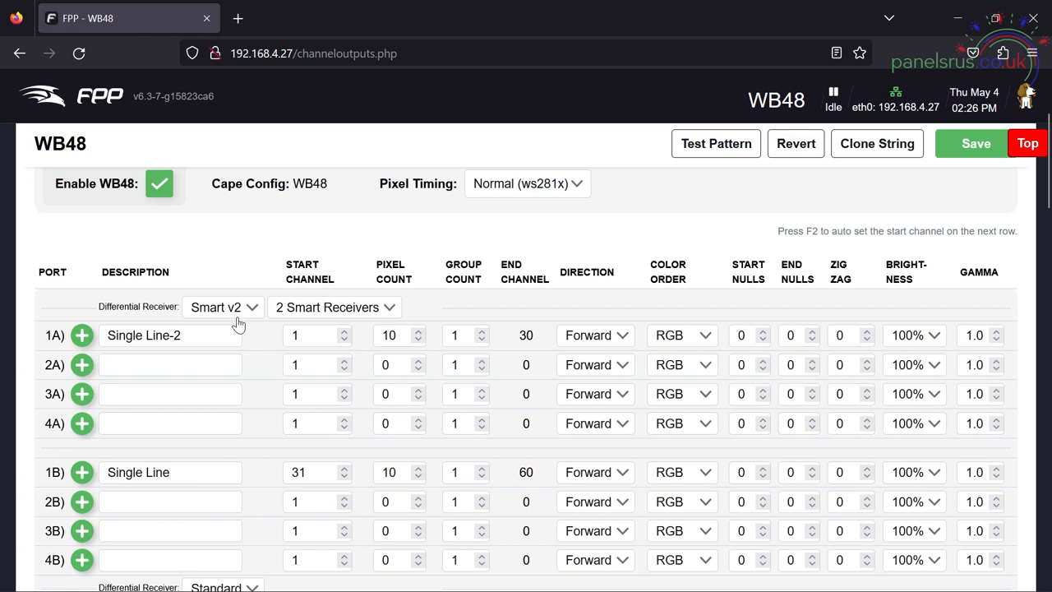
pyautogui.moveTo(337, 329)
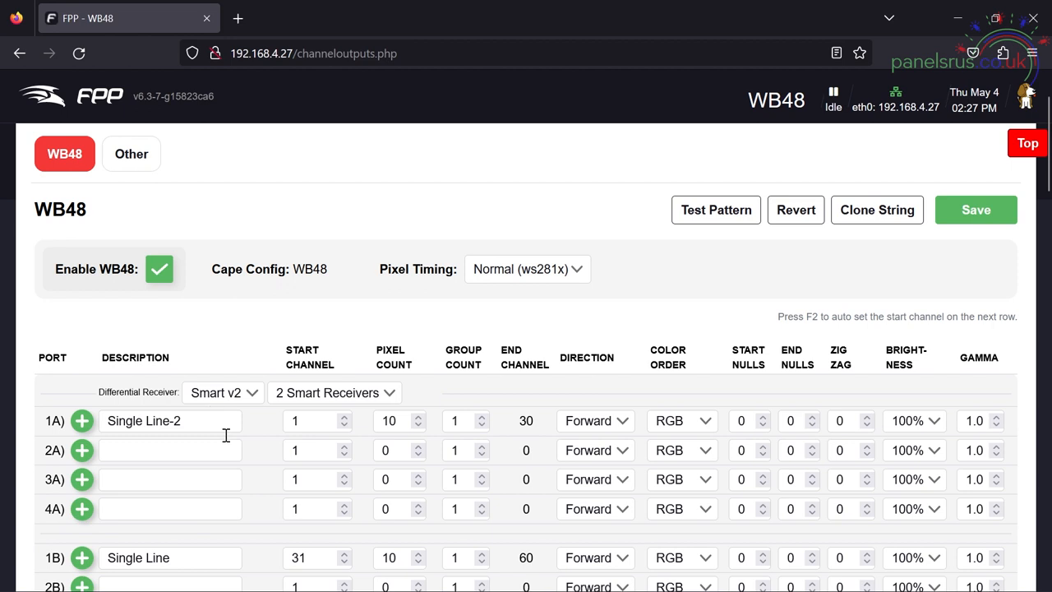
pyautogui.moveTo(227, 451)
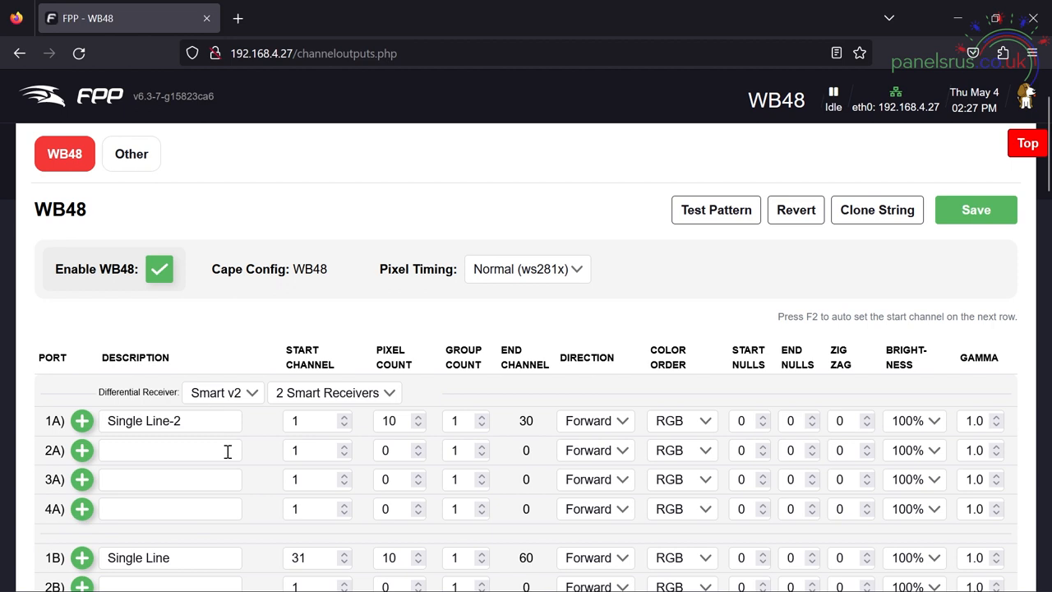
pyautogui.scroll(-3)
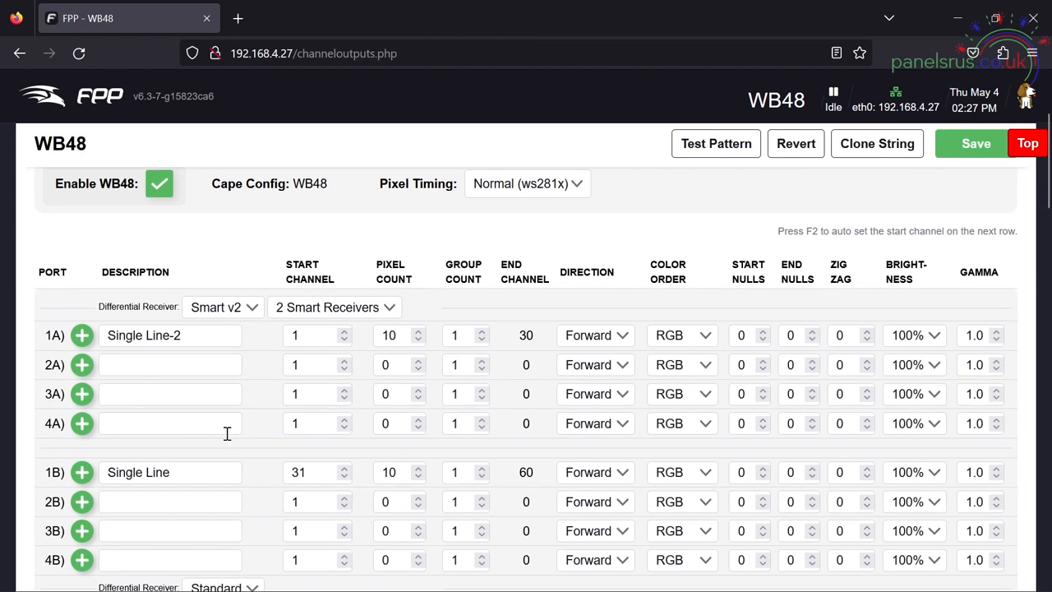
pyautogui.click(634, 572)
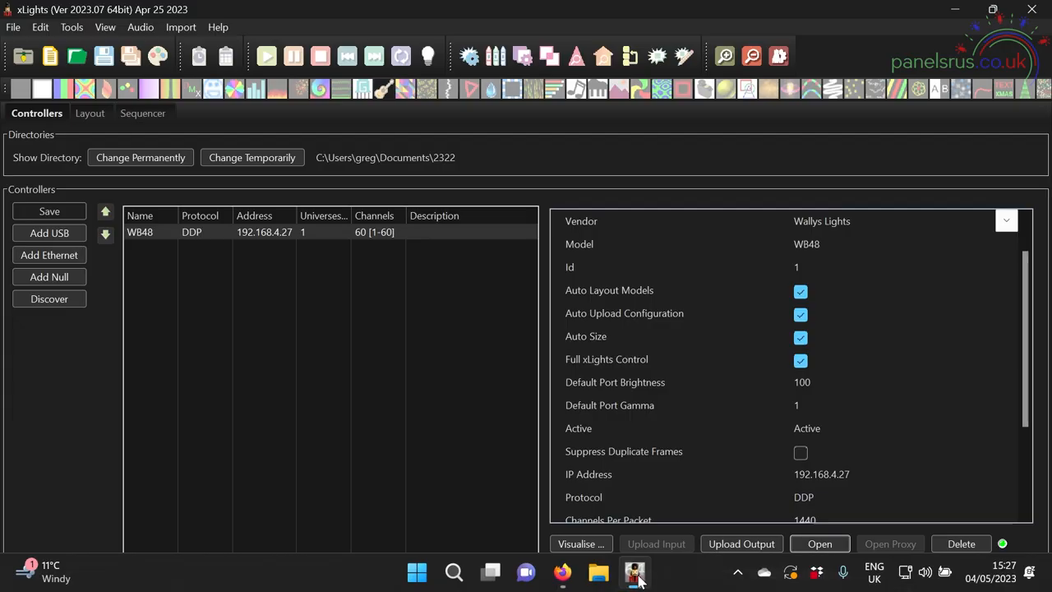
# Step: Verify Pixel Port 1 holds both 10-pixel lines in the WB48 visualiser, then return to the FPP outputs page
pyautogui.click(740, 542)
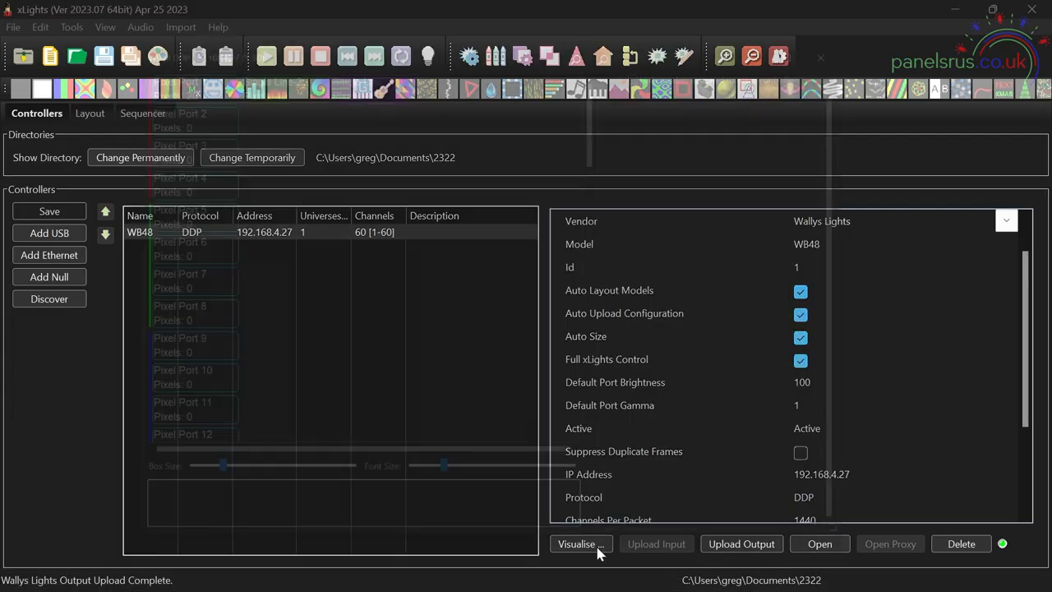
pyautogui.click(575, 543)
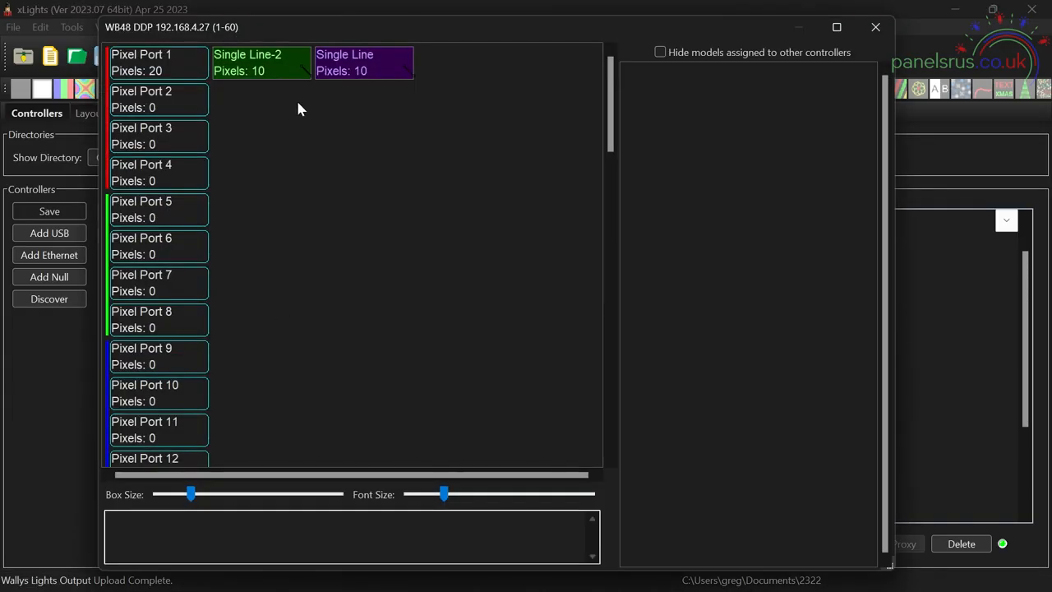
pyautogui.moveTo(276, 89)
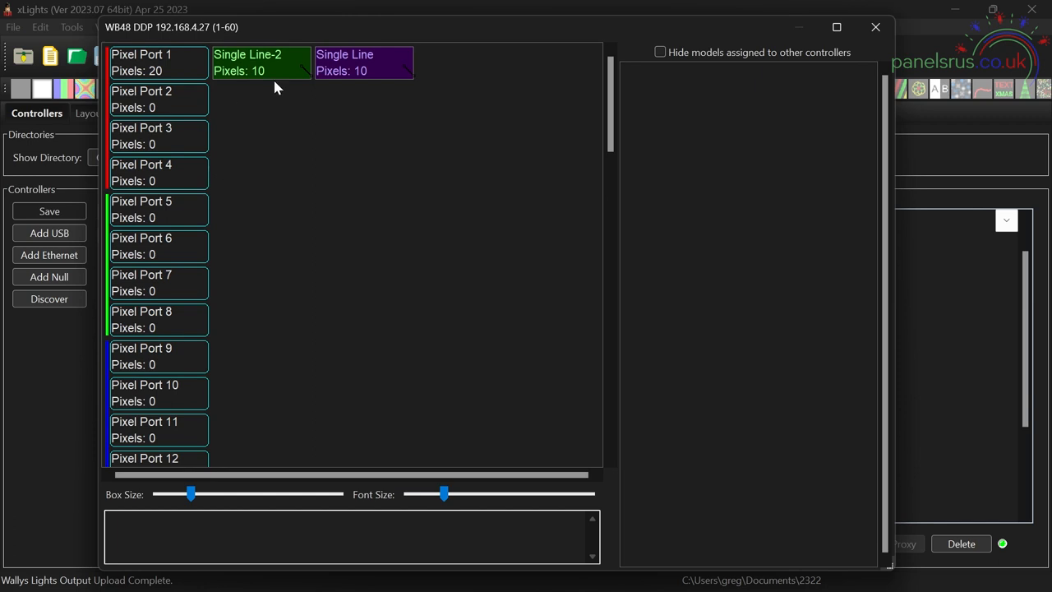
pyautogui.moveTo(262, 69)
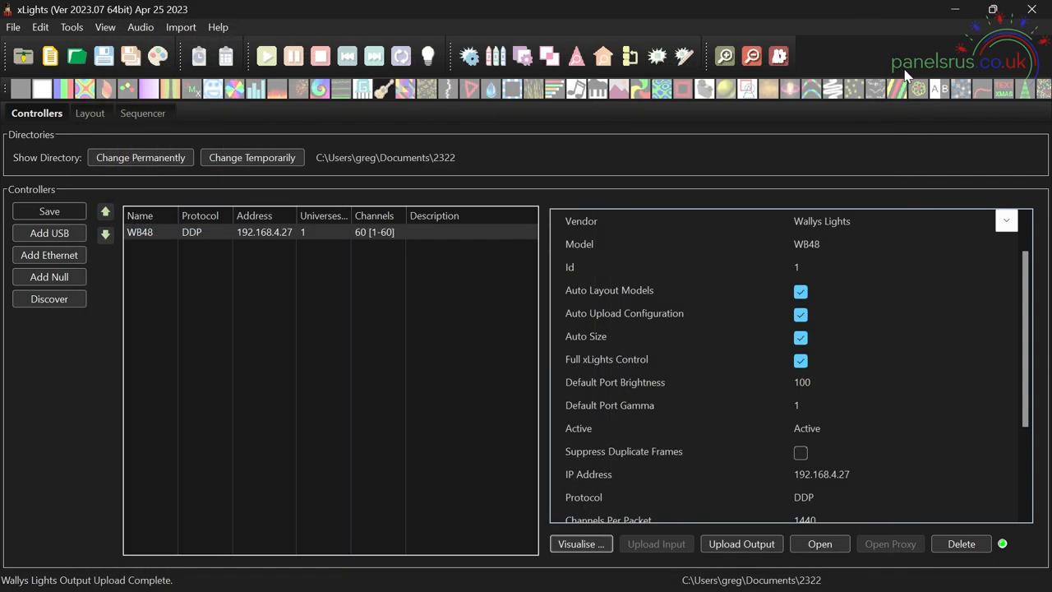
pyautogui.click(818, 542)
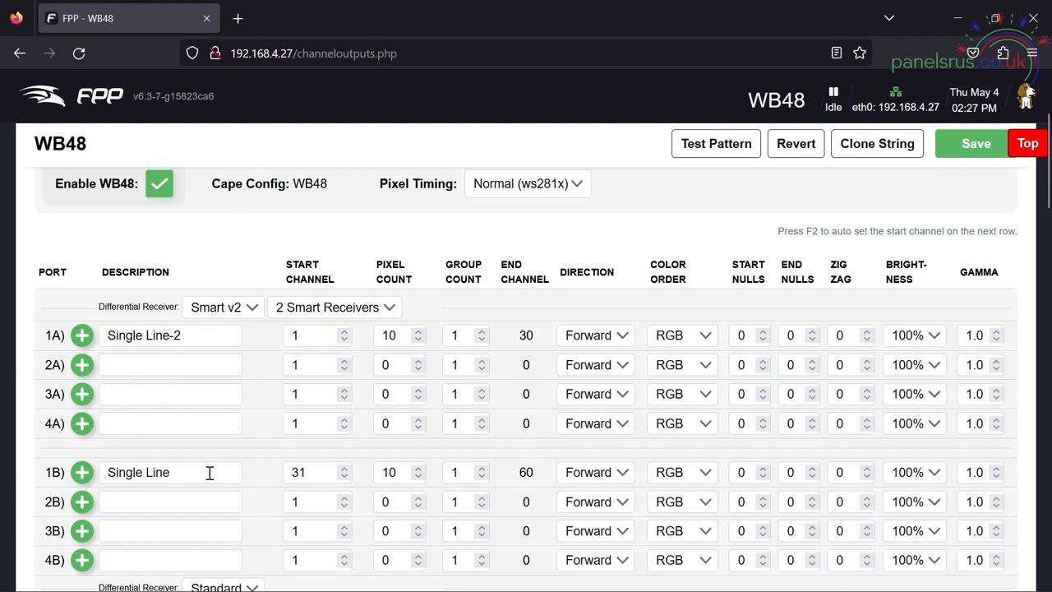
pyautogui.click(715, 143)
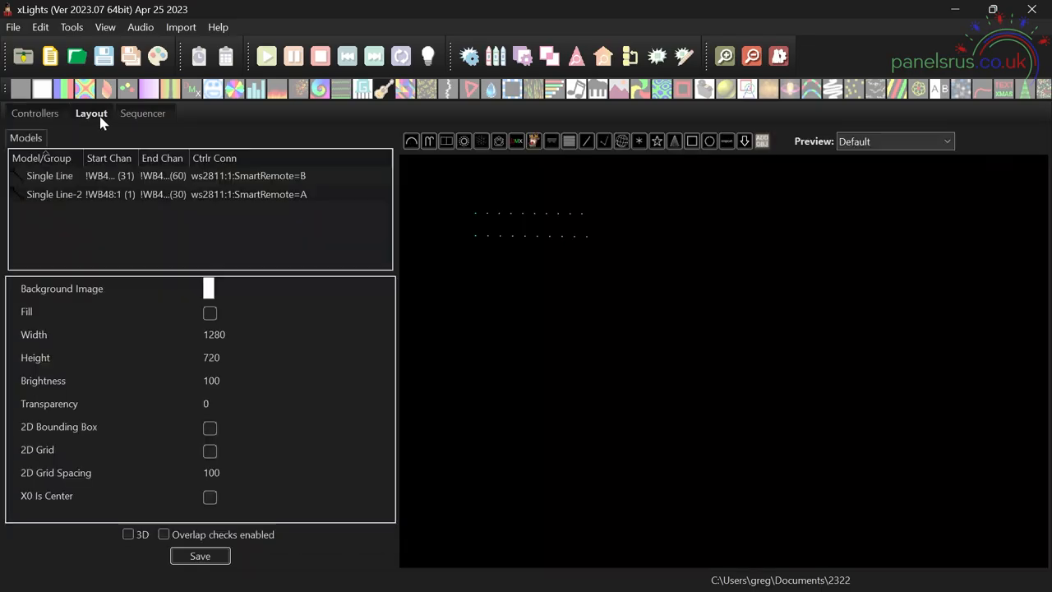
pyautogui.moveTo(100, 237)
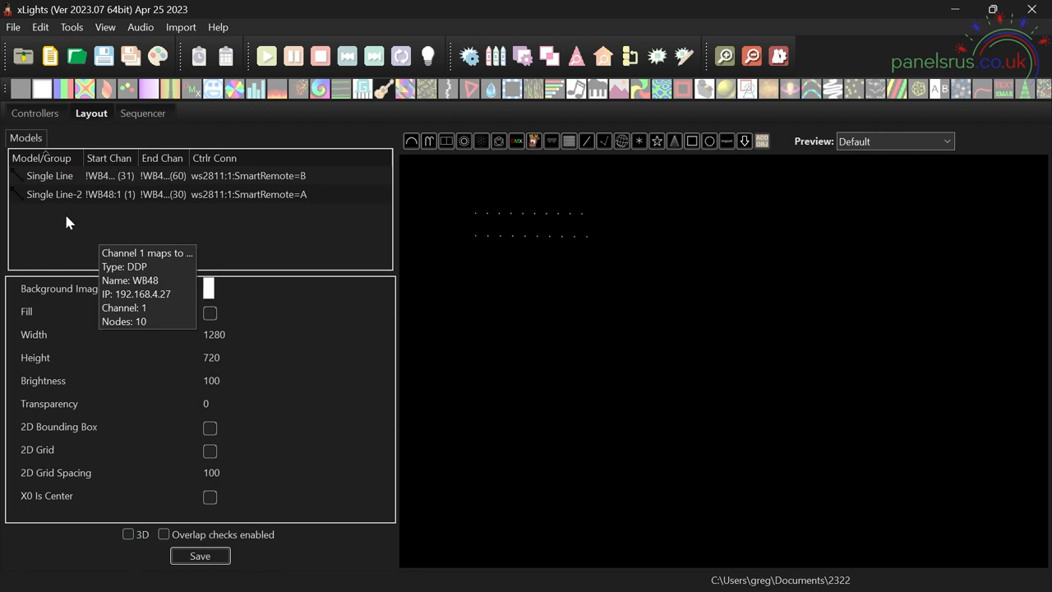
pyautogui.moveTo(556, 313)
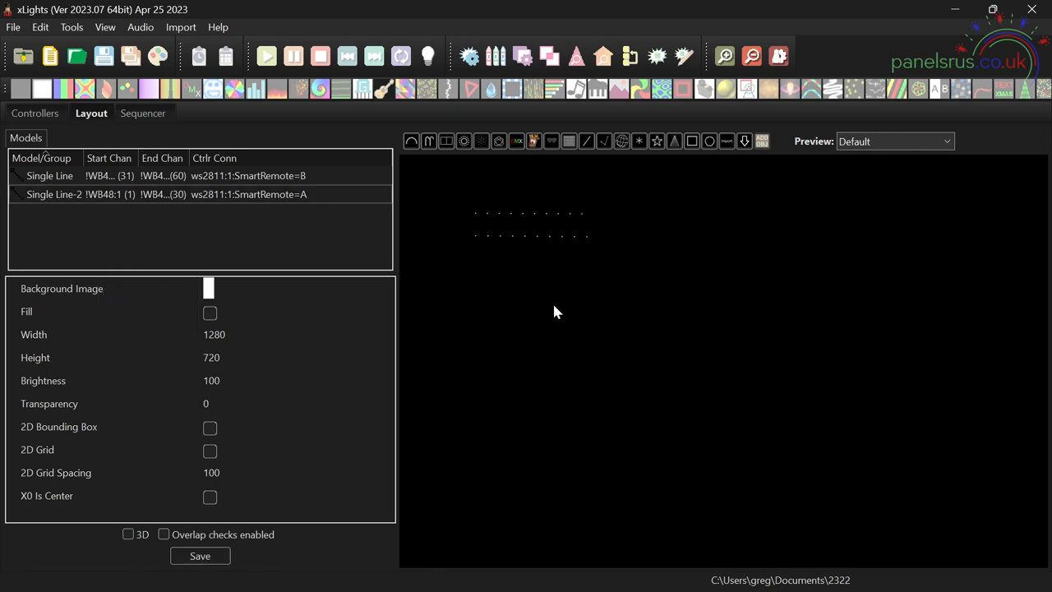
pyautogui.moveTo(112, 132)
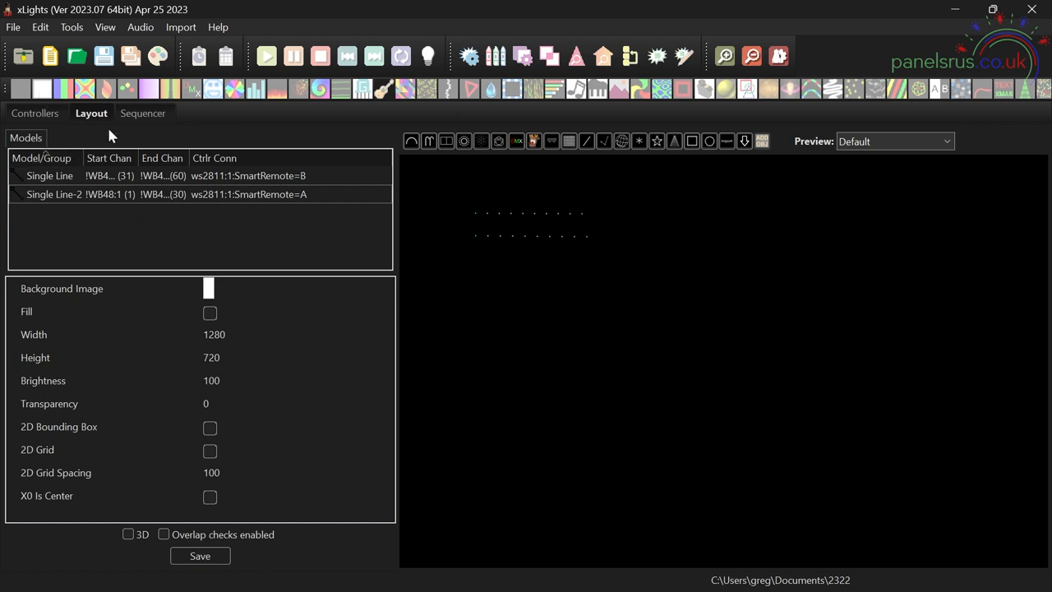
# Step: Create a new 20fps animation sequence with all models via Quick Start
pyautogui.click(141, 112)
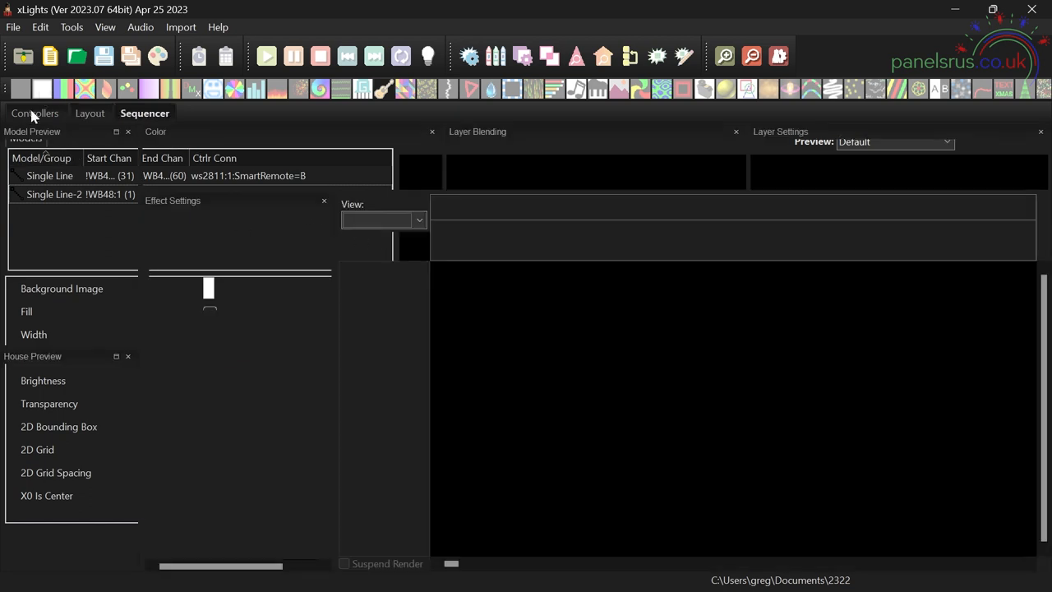
pyautogui.click(13, 26)
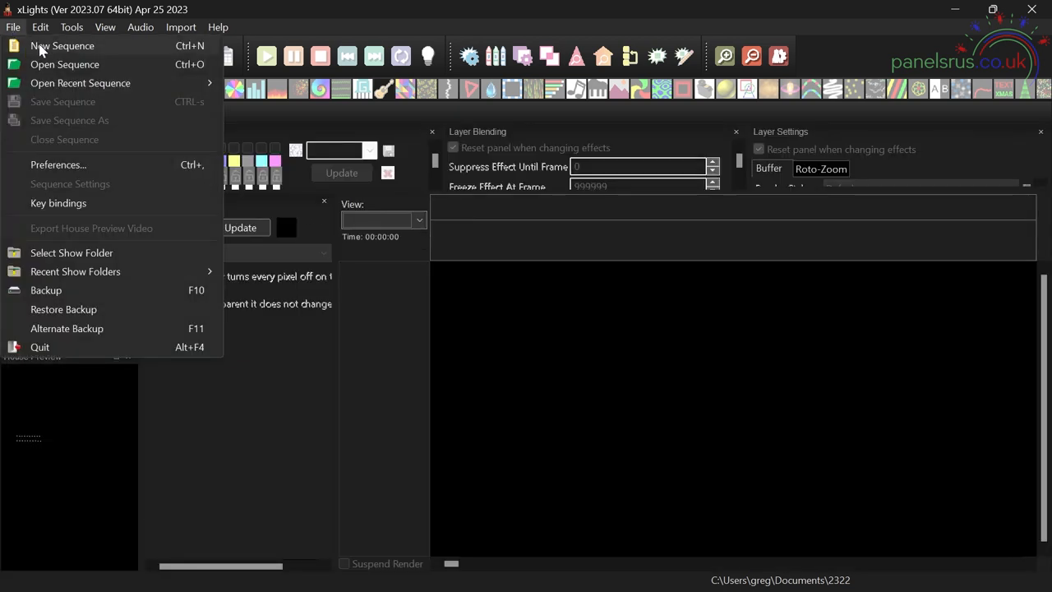
pyautogui.click(63, 46)
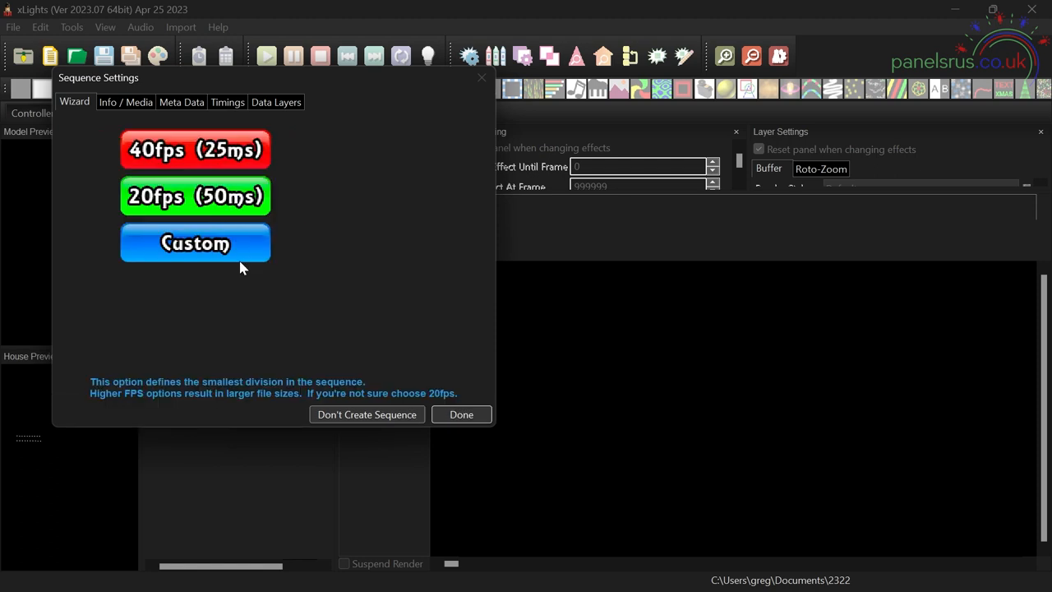
pyautogui.click(194, 243)
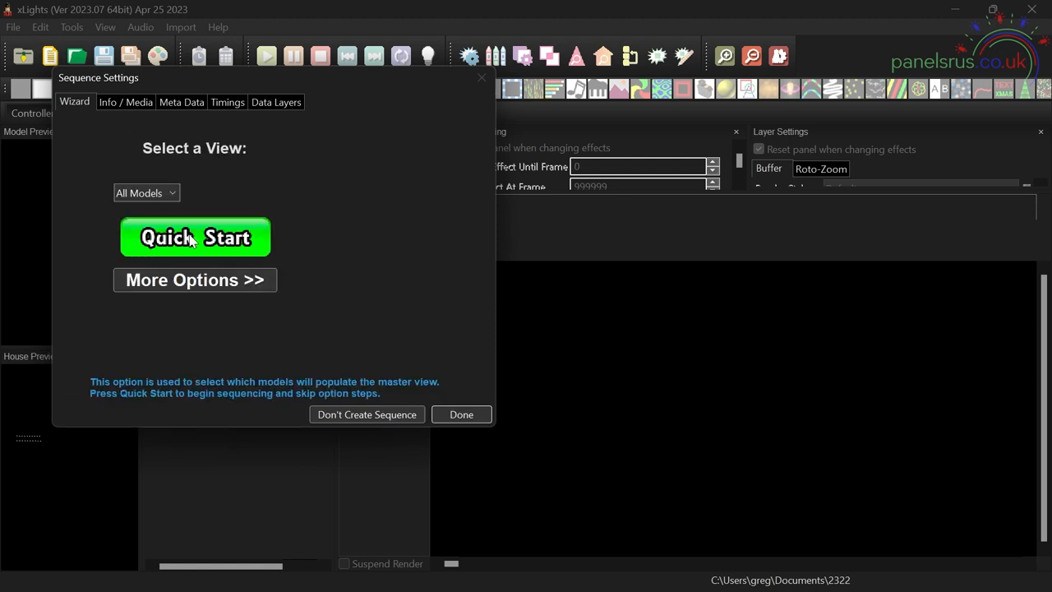
pyautogui.click(194, 236)
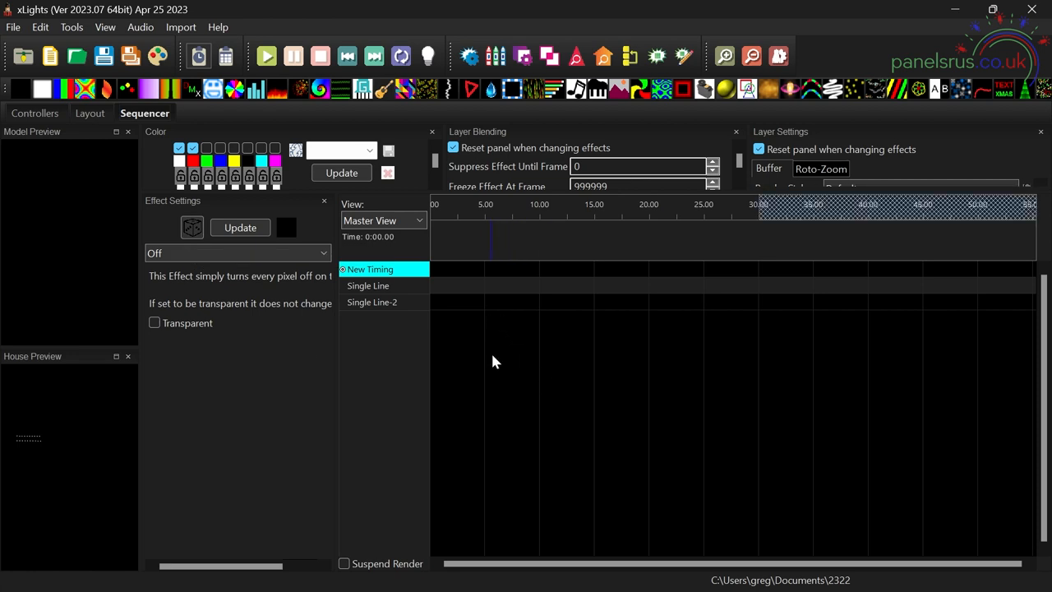
pyautogui.moveTo(135, 105)
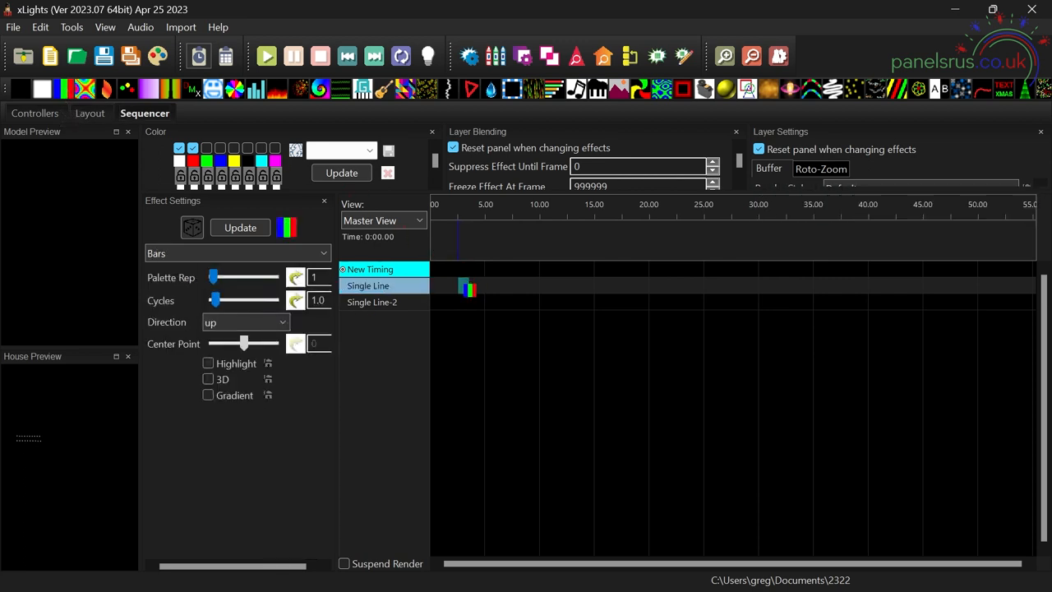
# Step: Stretch the Bars effect on Single Line across the full 30 seconds and pick the next effect for Single Line-2
pyautogui.moveTo(480, 286); pyautogui.dragTo(753, 286)
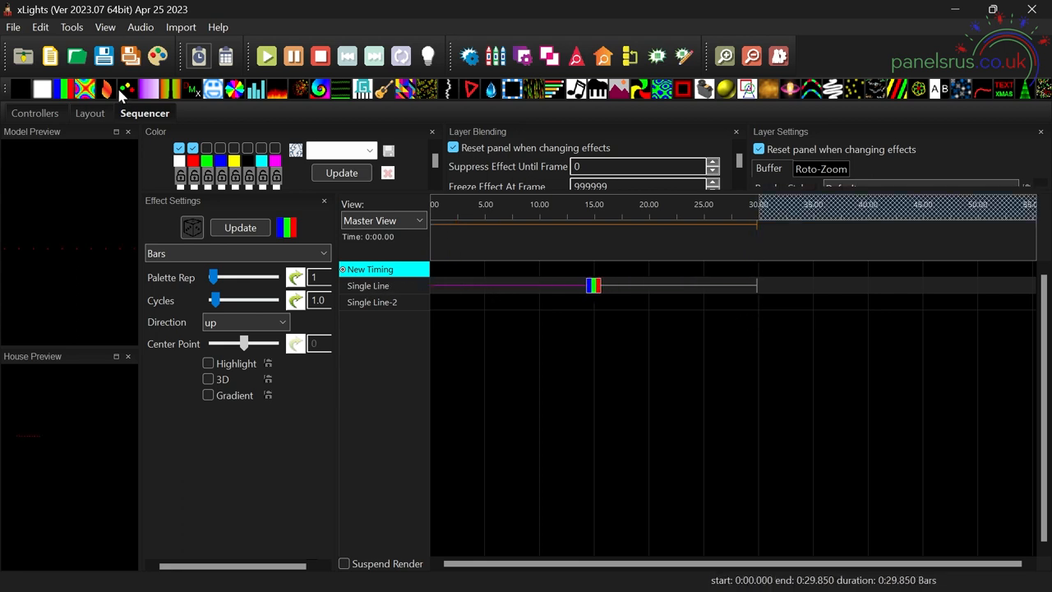
pyautogui.moveTo(105, 90)
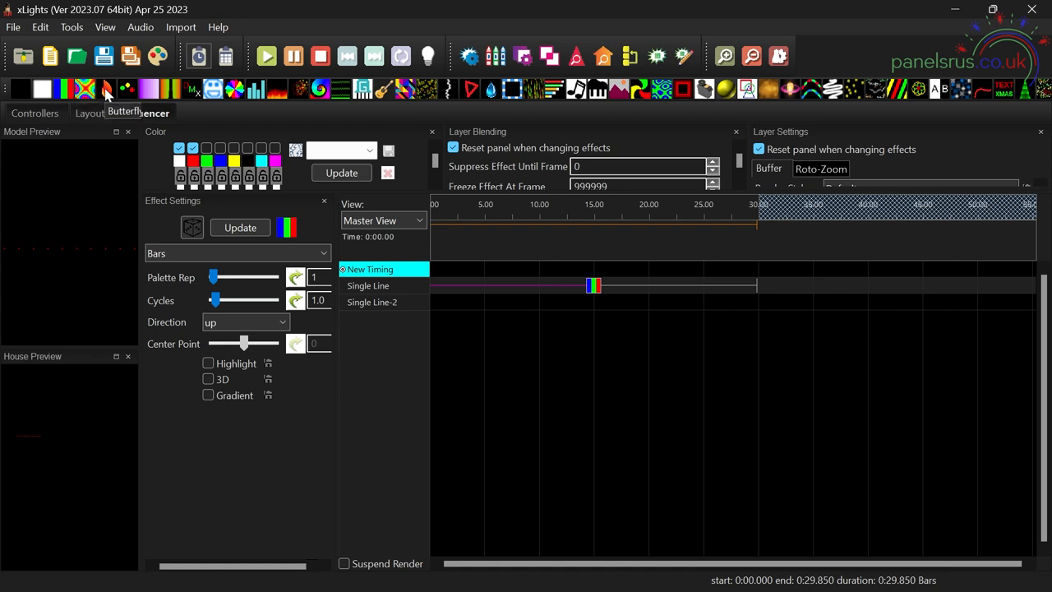
pyautogui.click(86, 89)
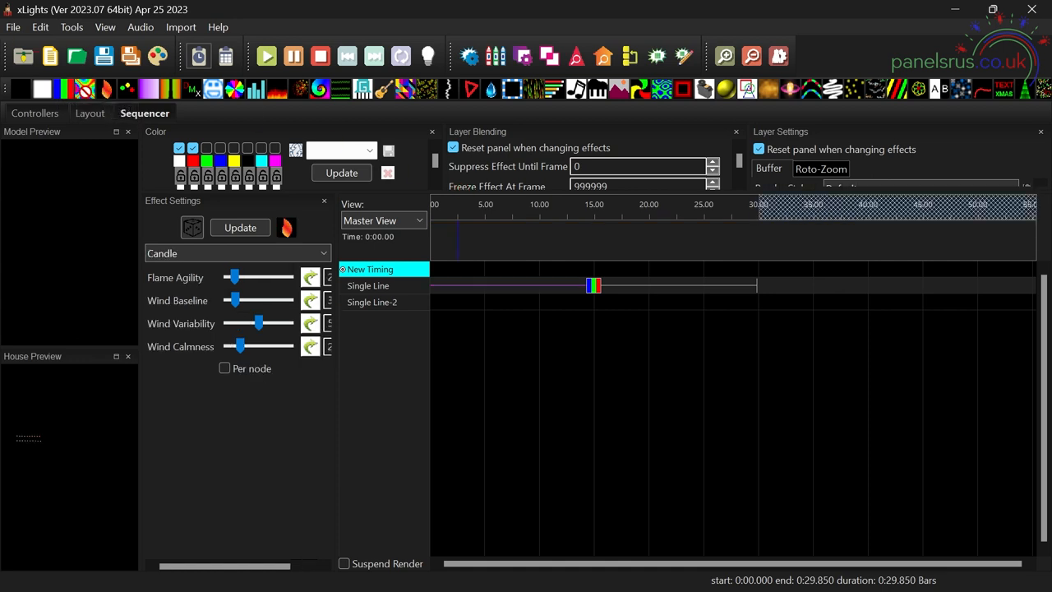
pyautogui.moveTo(277, 89)
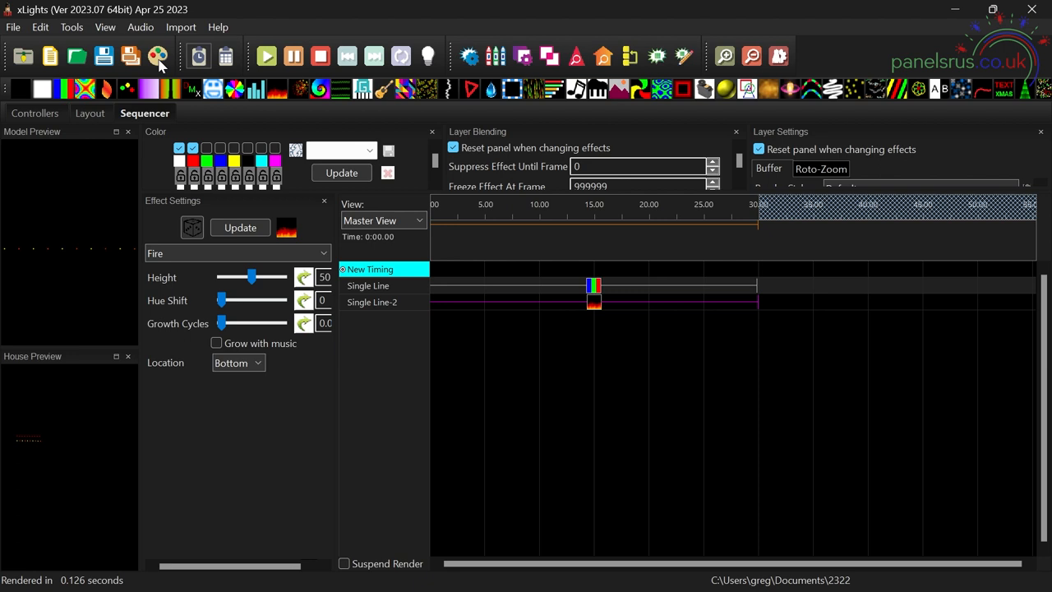
# Step: Select the Bars effect on the Single Line-2 model for editing
pyautogui.click(427, 56)
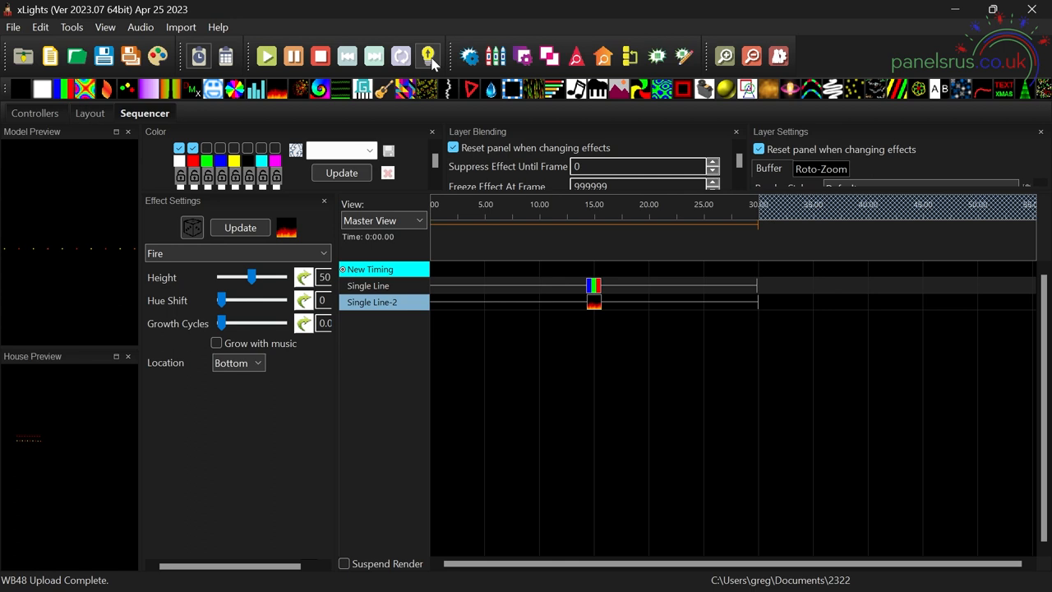
pyautogui.click(593, 286)
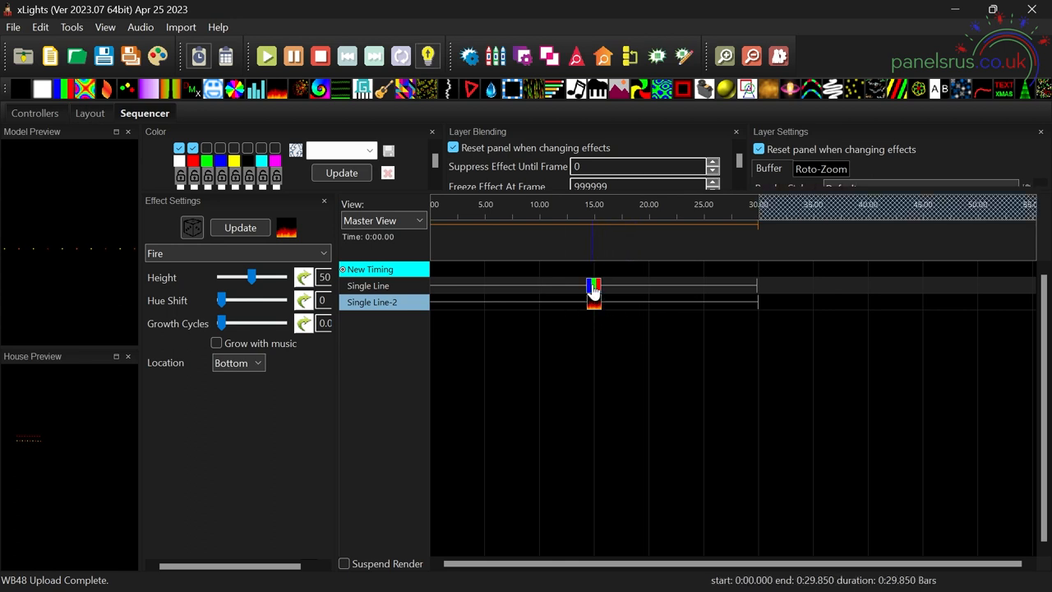
pyautogui.click(245, 321)
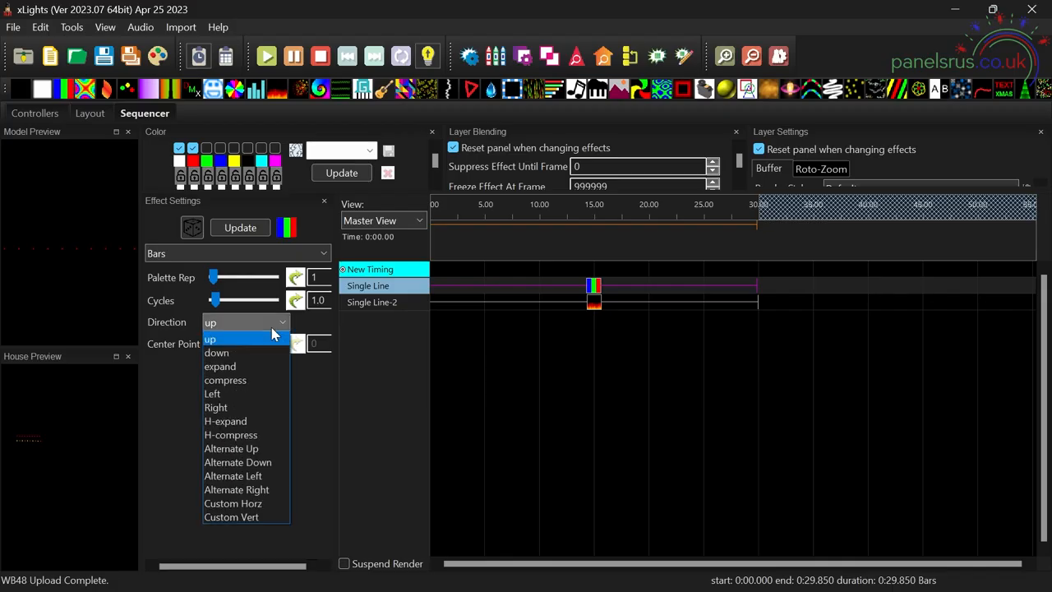
pyautogui.moveTo(243, 395)
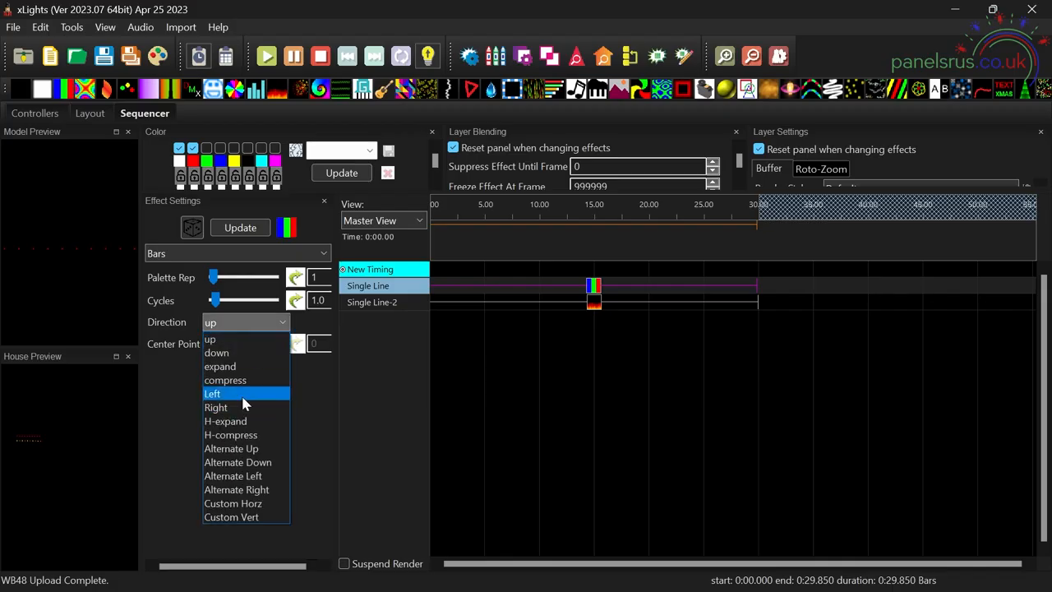
# Step: Set the Bars direction to Left and raise Cycles to 30.0
pyautogui.click(212, 393)
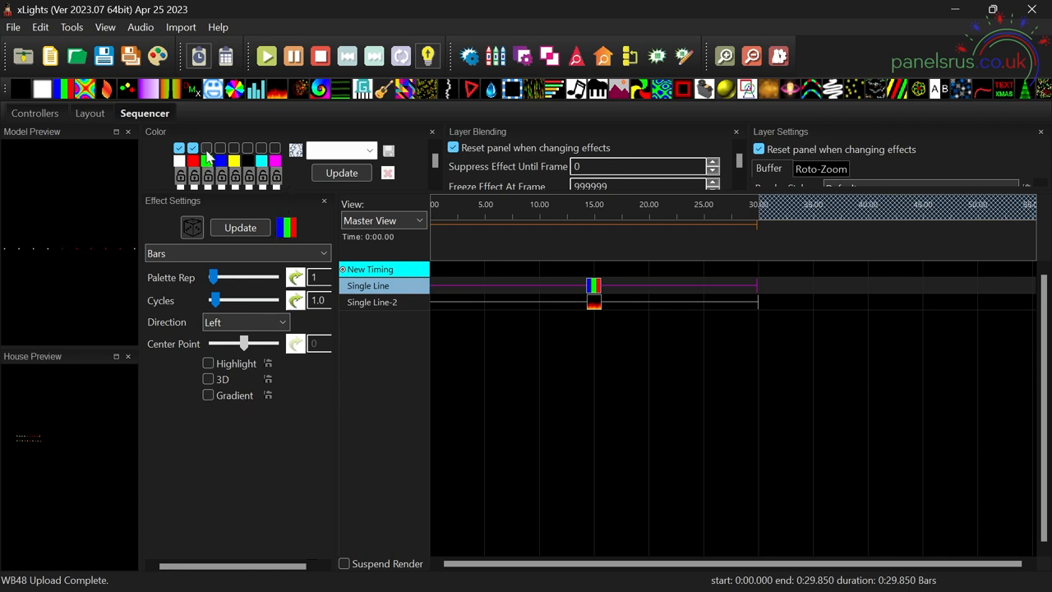
pyautogui.moveTo(214, 299); pyautogui.dragTo(234, 299)
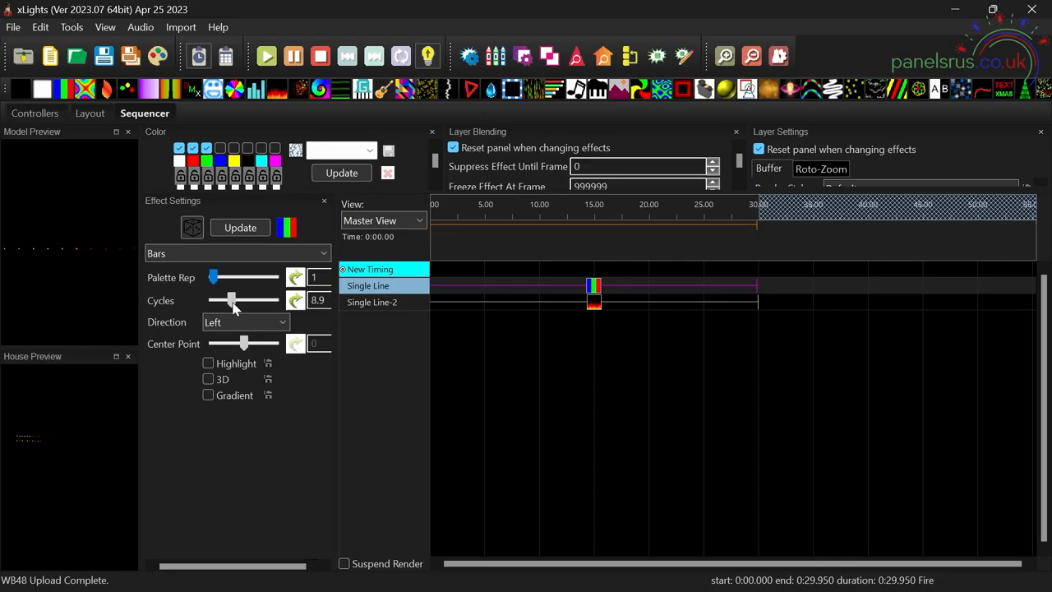
pyautogui.moveTo(234, 300); pyautogui.dragTo(263, 300)
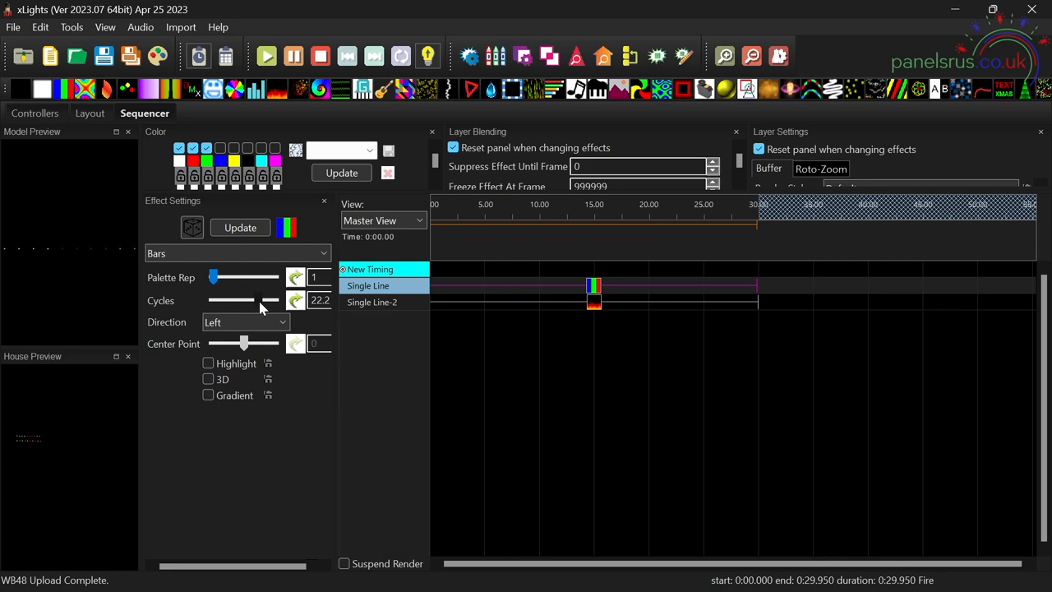
pyautogui.moveTo(250, 300); pyautogui.dragTo(279, 299)
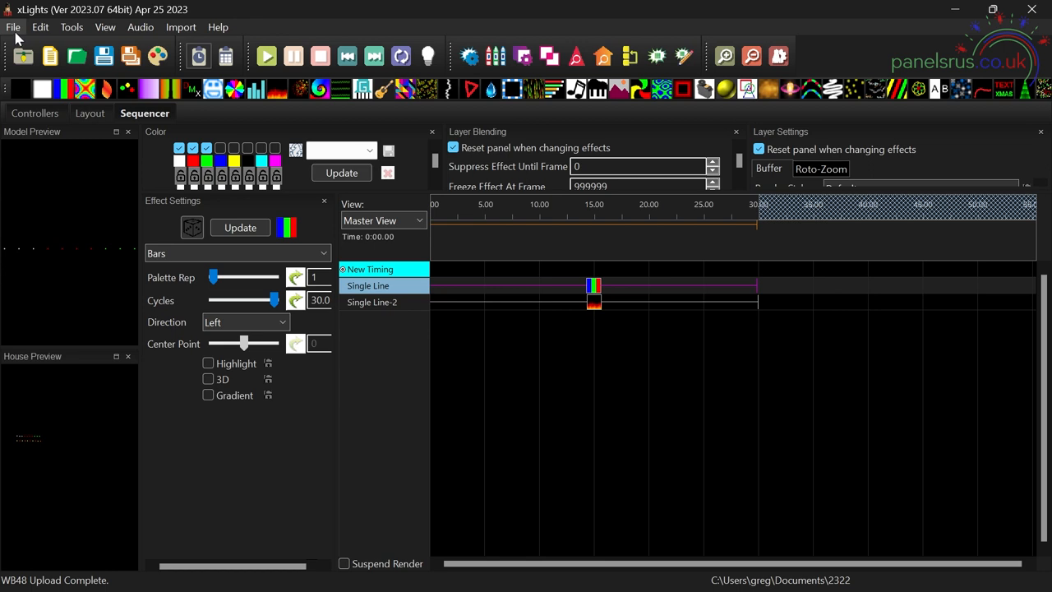
# Step: Save the sequence under the new name demo.xsq in the show folder
pyautogui.click(13, 26)
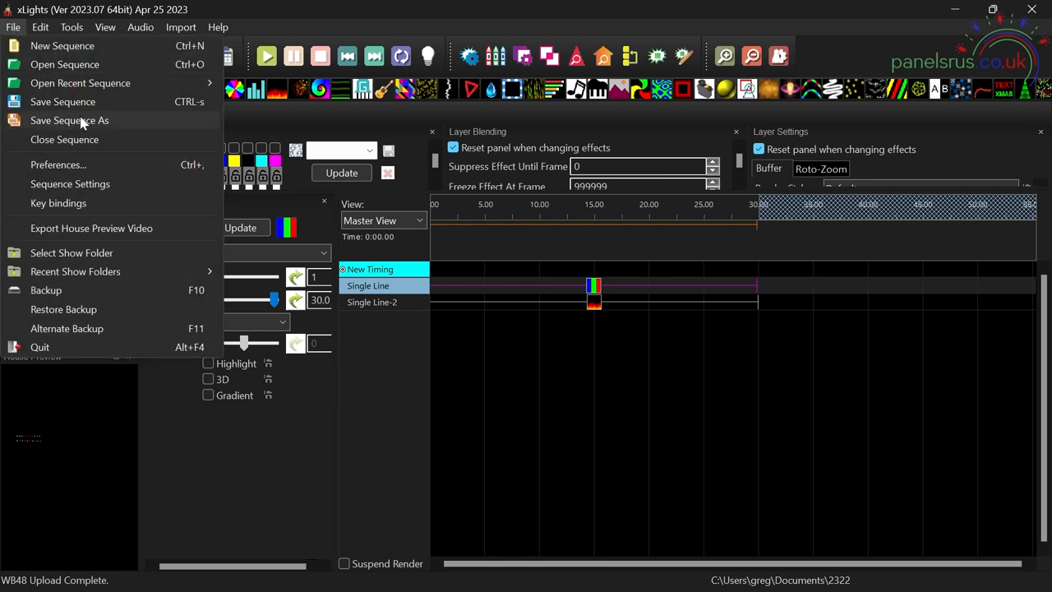
pyautogui.click(69, 120)
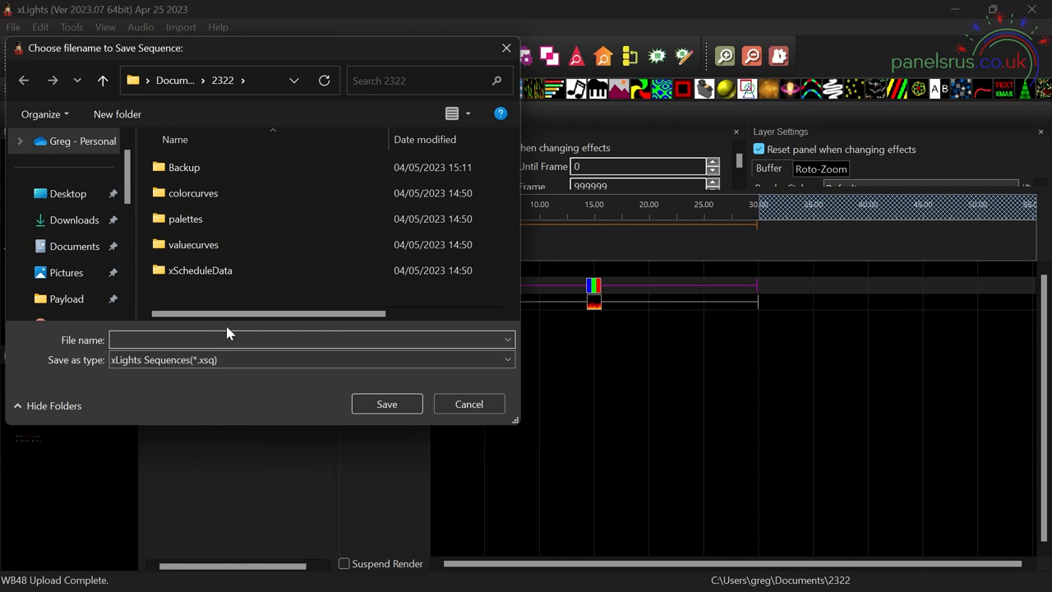
pyautogui.click(469, 404)
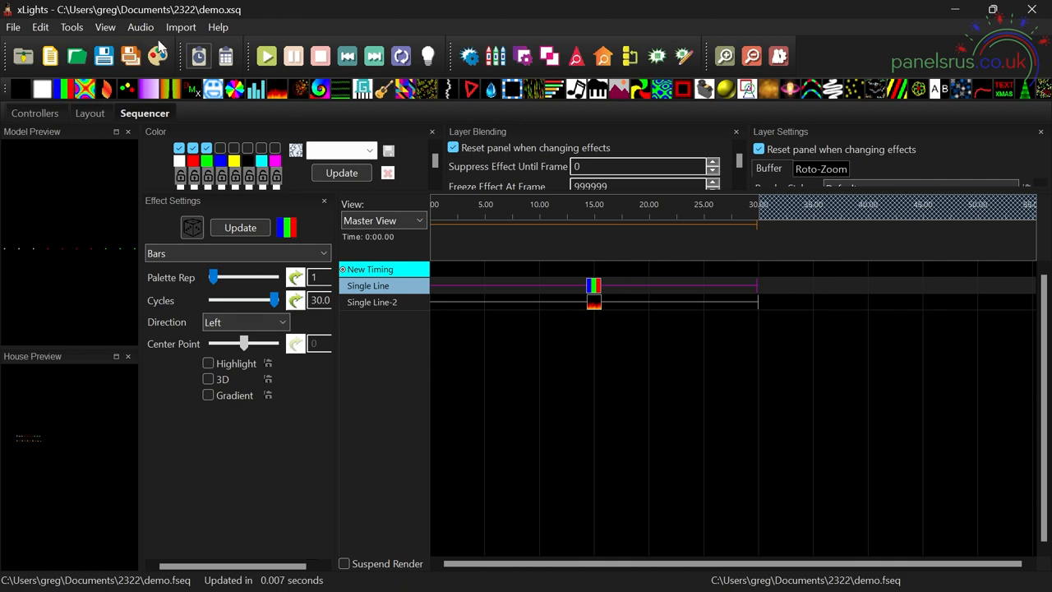
pyautogui.moveTo(342, 352)
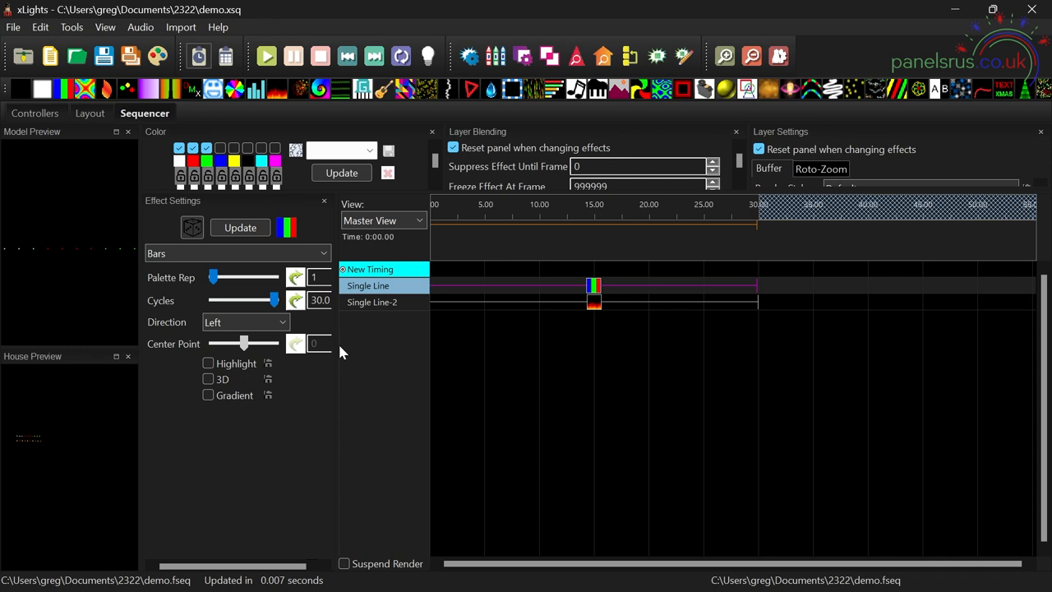
# Step: Upload demo.fseq to the WB48 via FPP with Models set to All
pyautogui.click(72, 27)
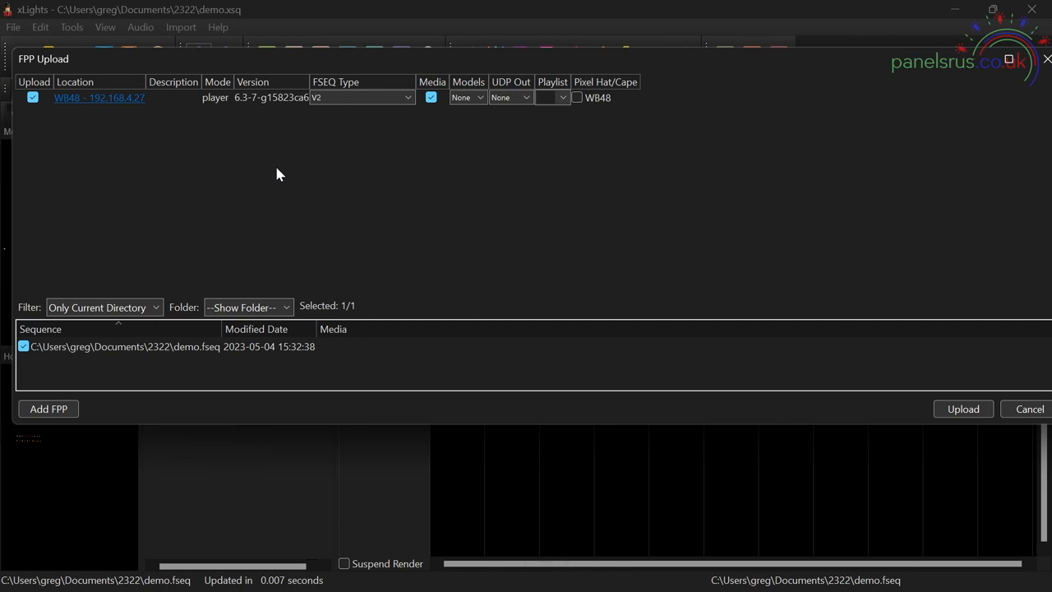
pyautogui.moveTo(157, 148)
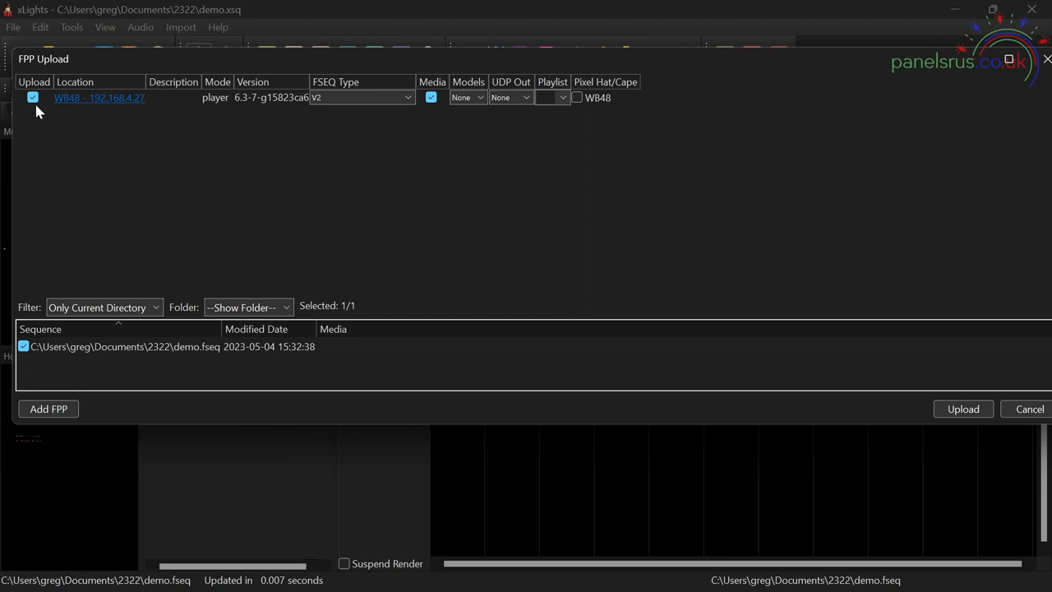
pyautogui.moveTo(434, 138)
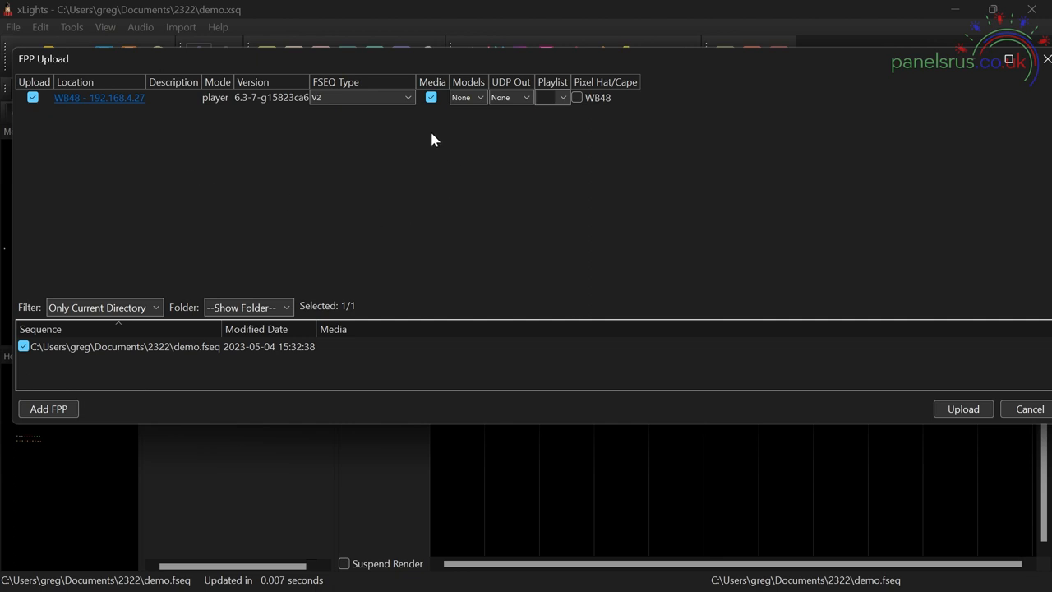
pyautogui.click(467, 97)
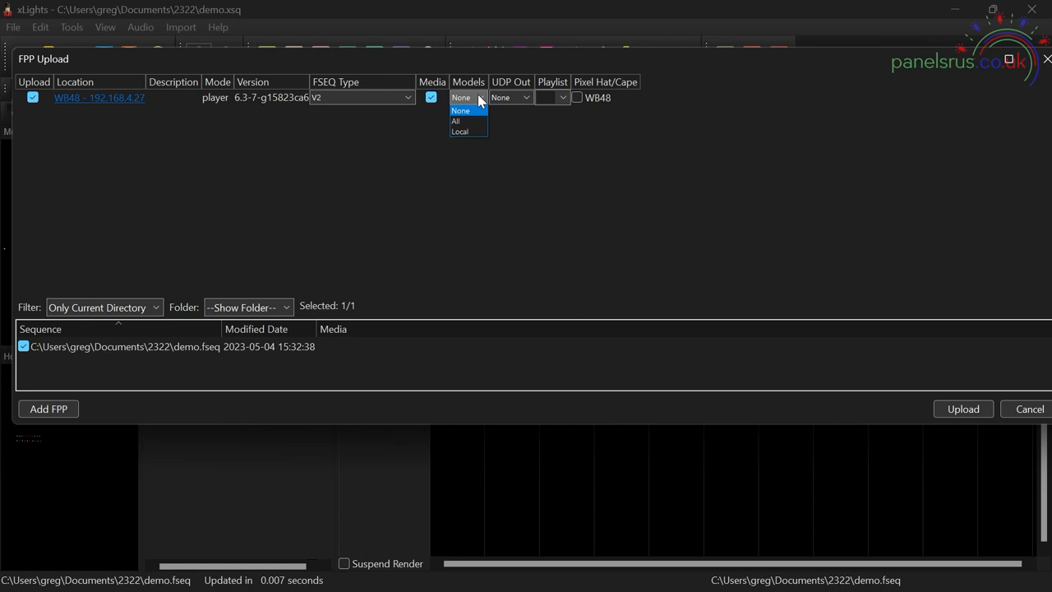
pyautogui.click(456, 121)
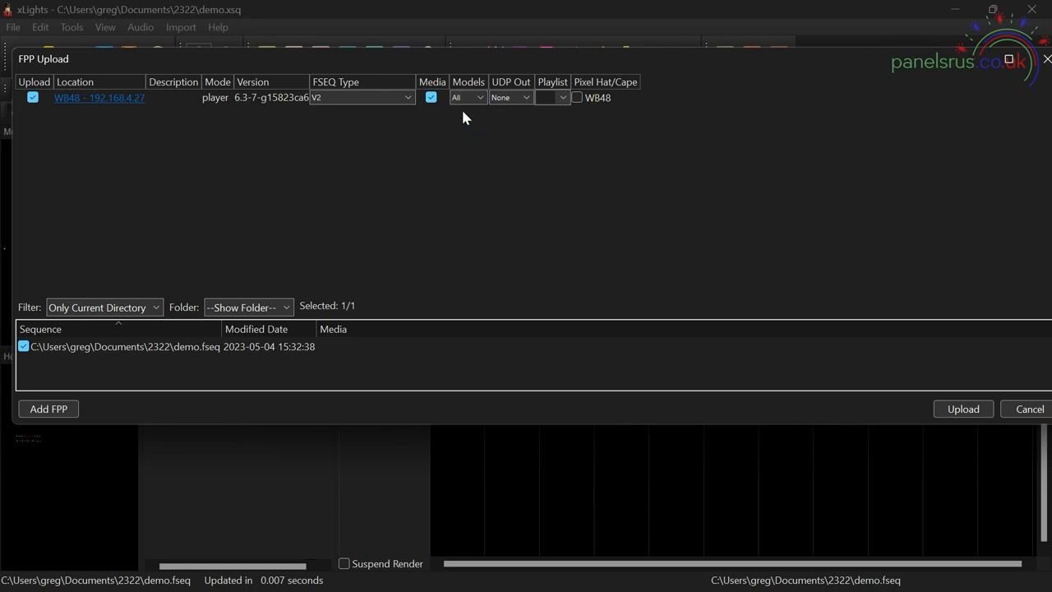
pyautogui.moveTo(403, 121)
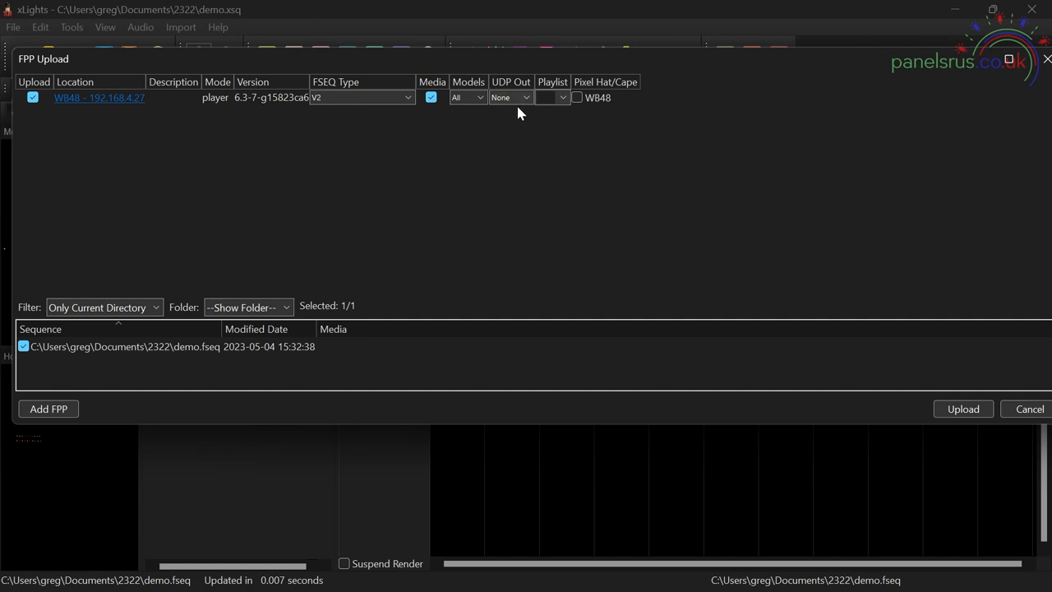
pyautogui.moveTo(123, 260)
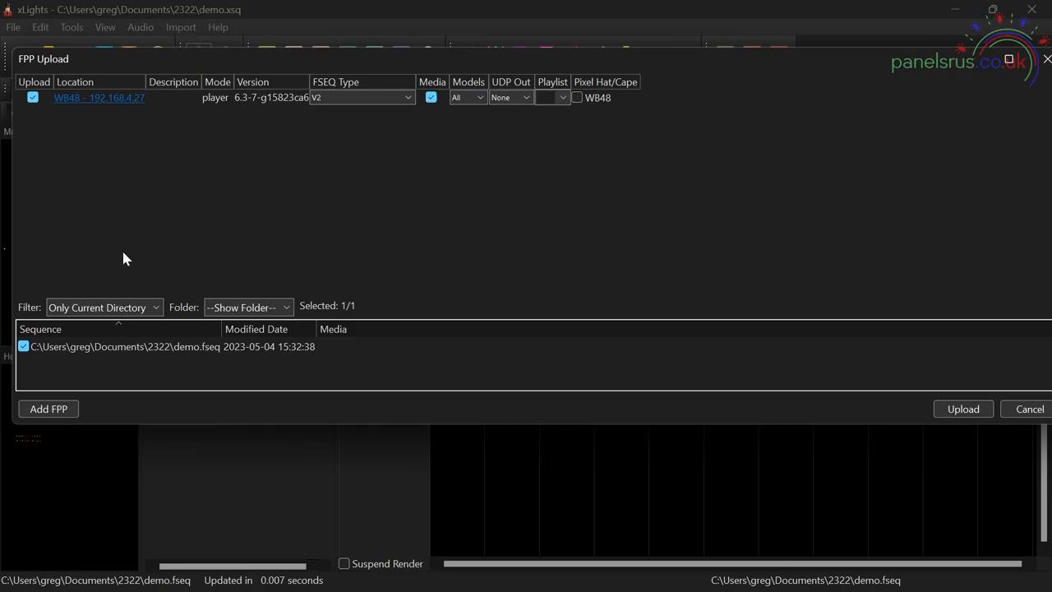
pyautogui.moveTo(36, 365)
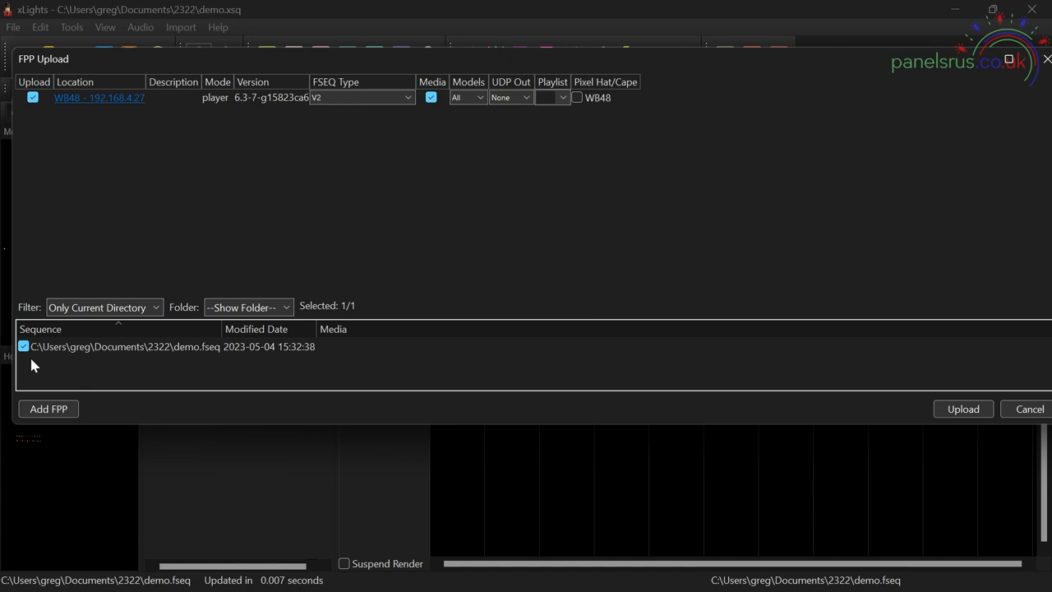
pyautogui.moveTo(968, 442)
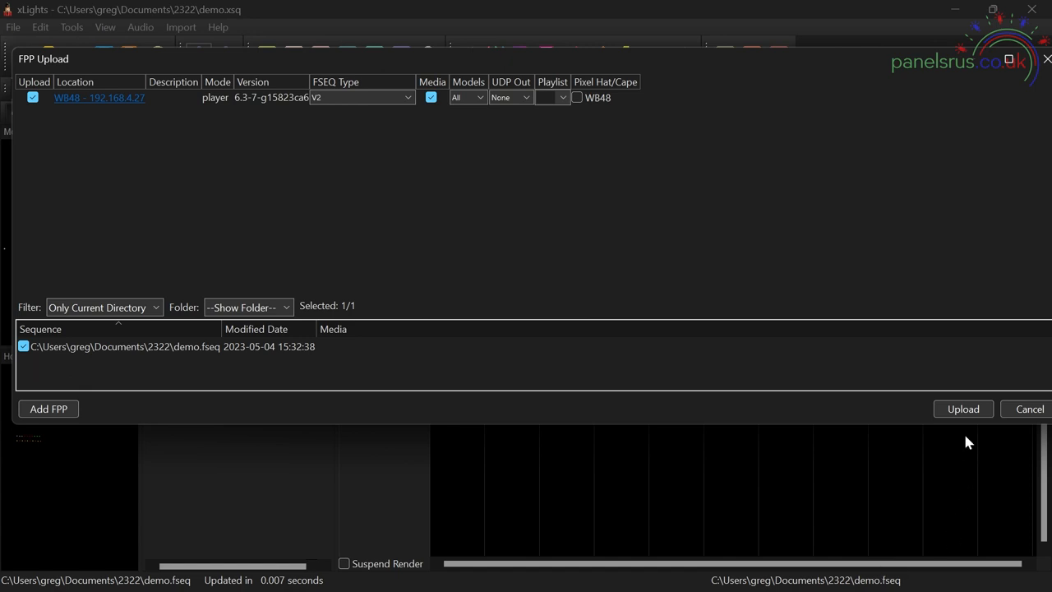
pyautogui.click(963, 407)
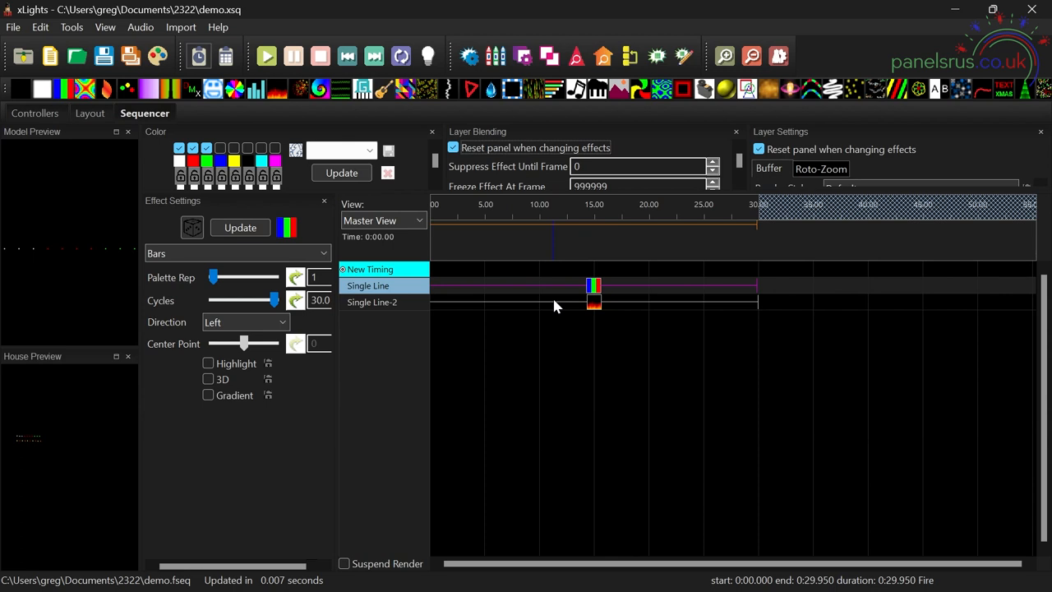
# Step: Show the Controllers list and launch the WB48's FPP web interface
pyautogui.click(37, 112)
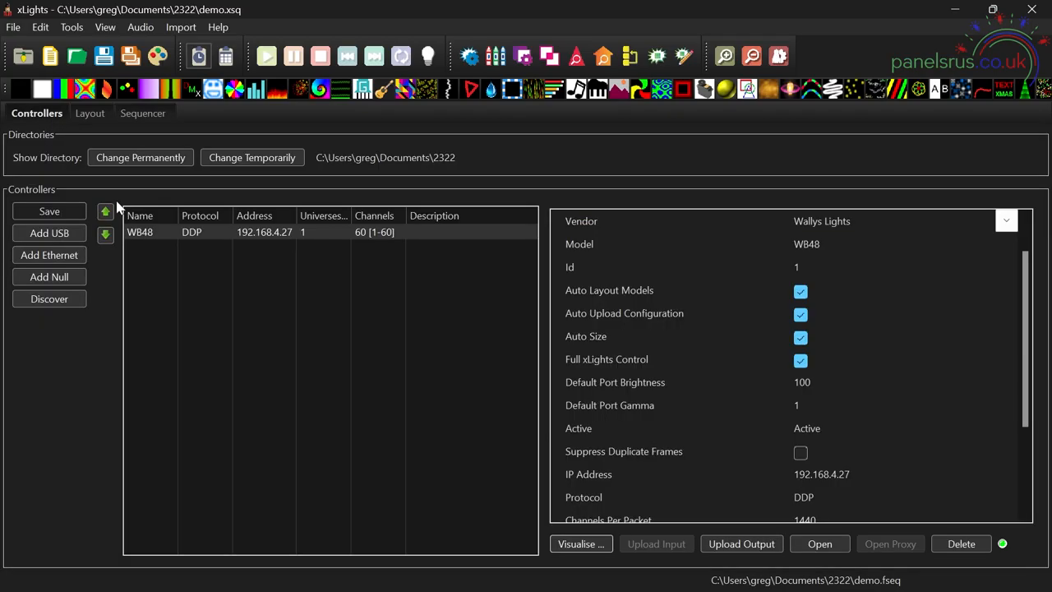
pyautogui.click(819, 543)
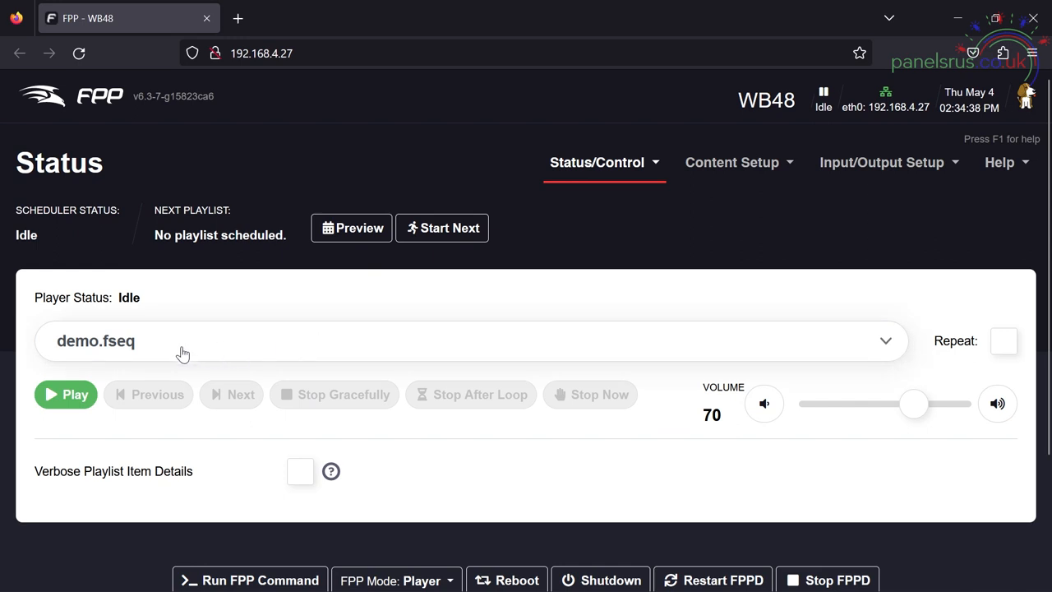
pyautogui.moveTo(104, 361)
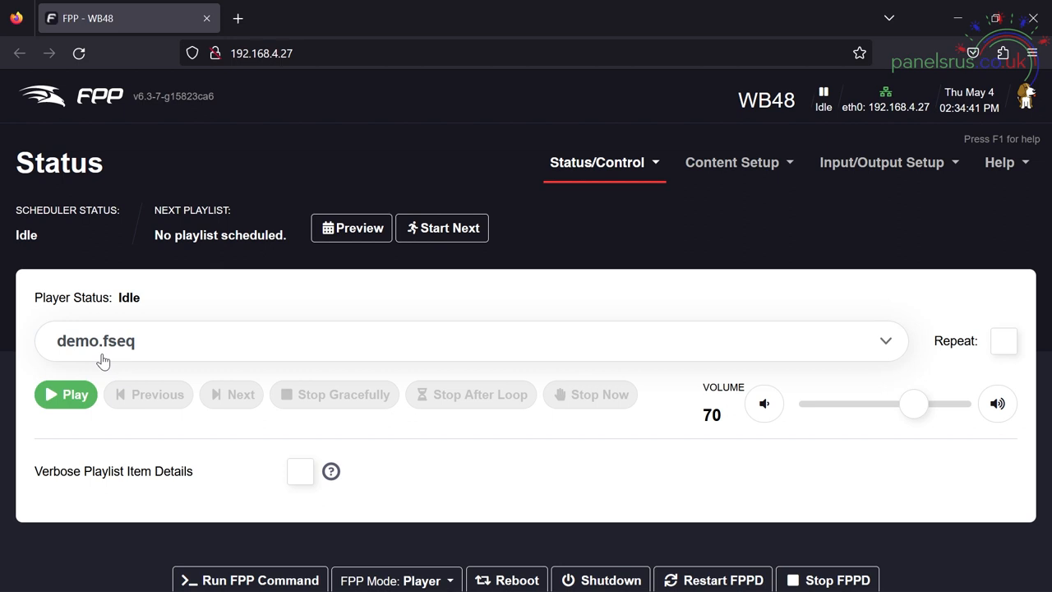
pyautogui.moveTo(206, 355)
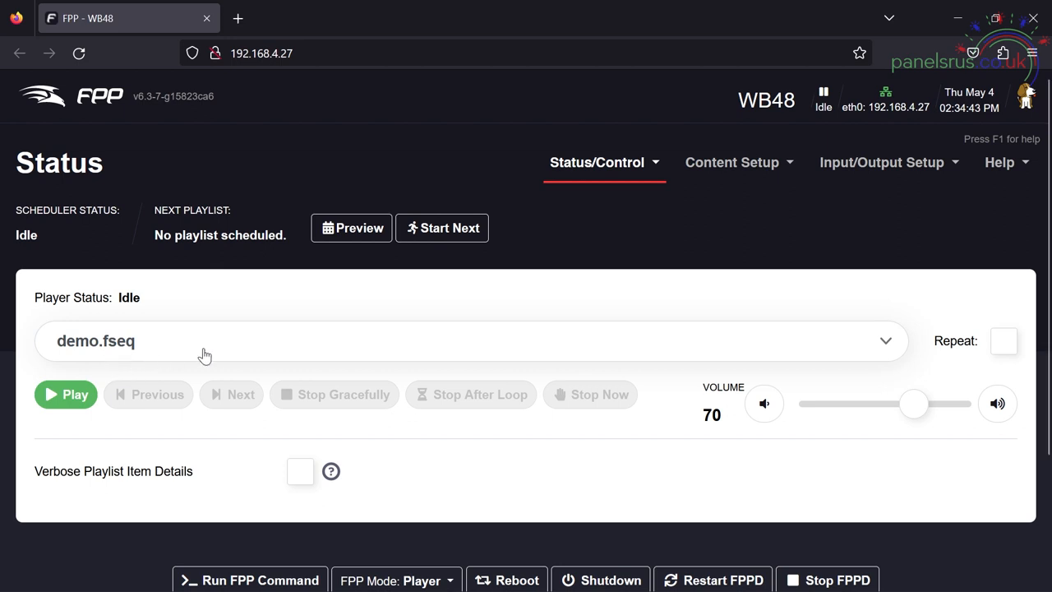